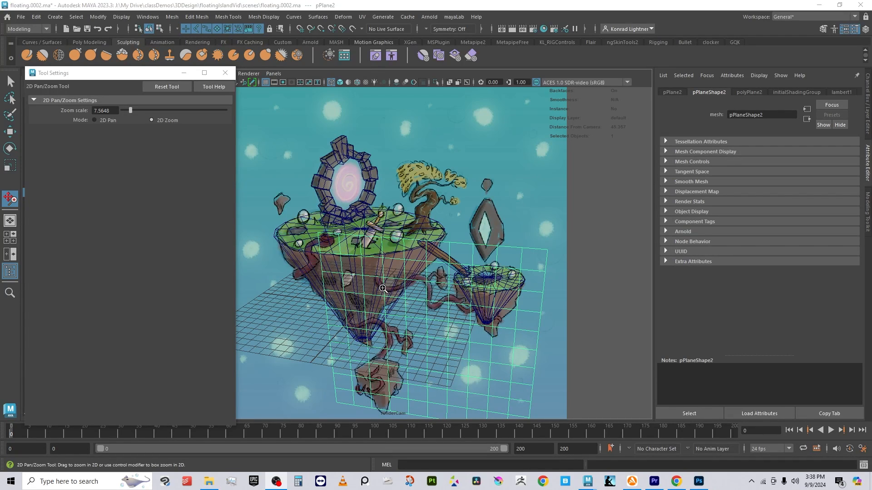
mouse_move(500, 323)
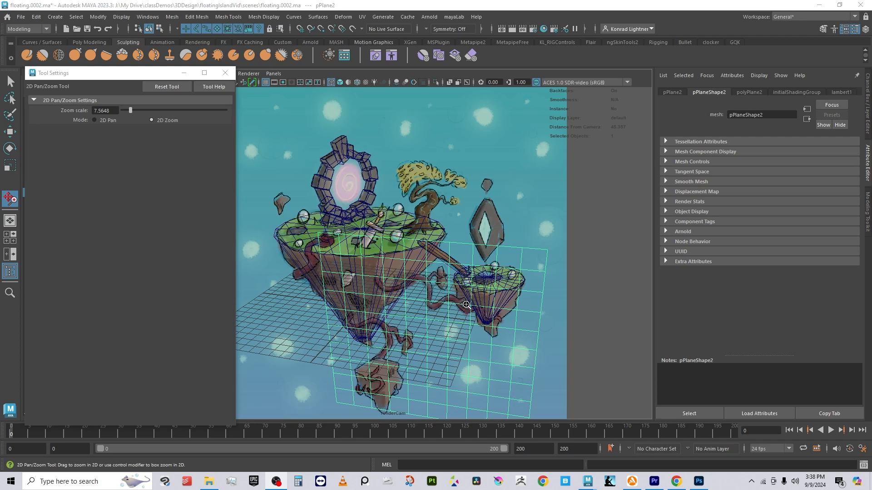
mouse_move(388, 296)
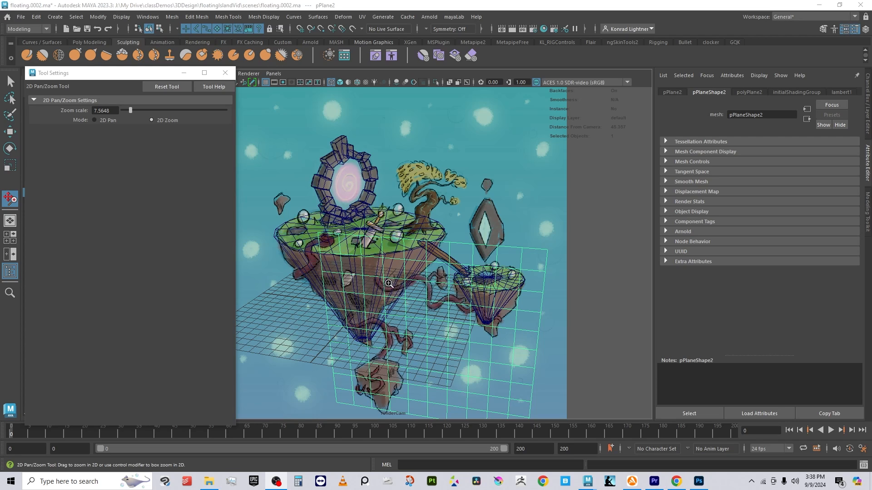
mouse_move(375, 299)
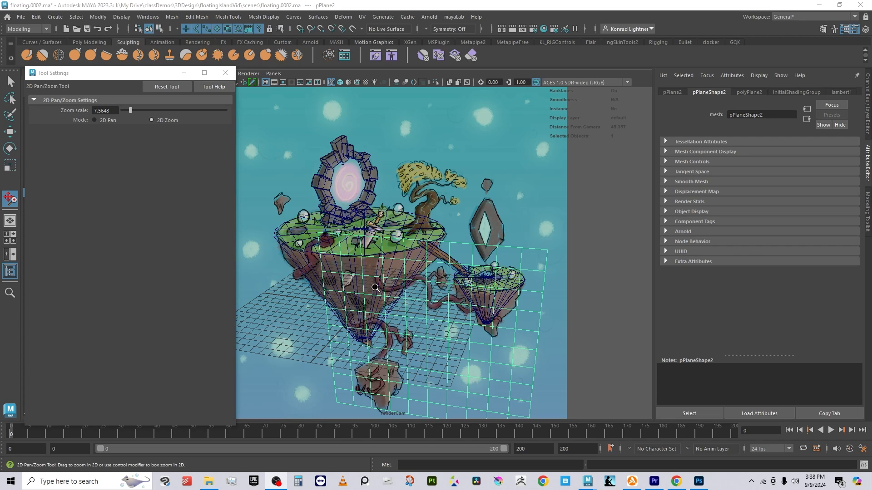
mouse_move(406, 298)
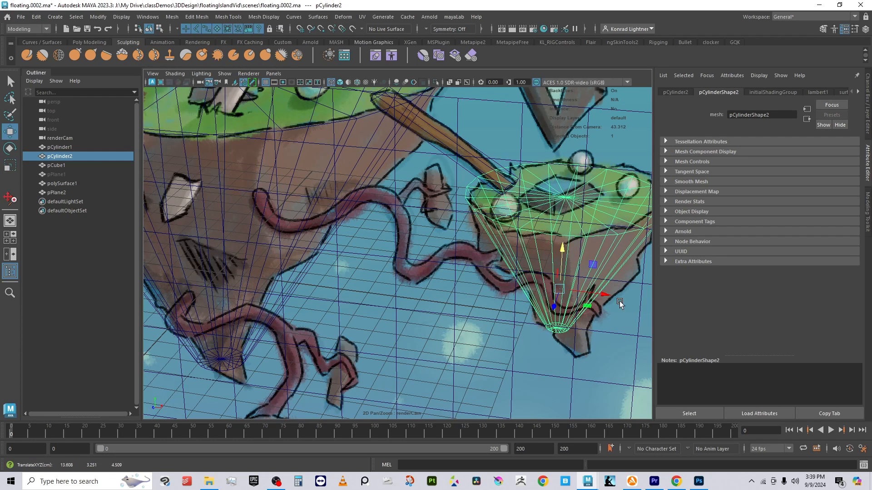
mouse_move(241, 205)
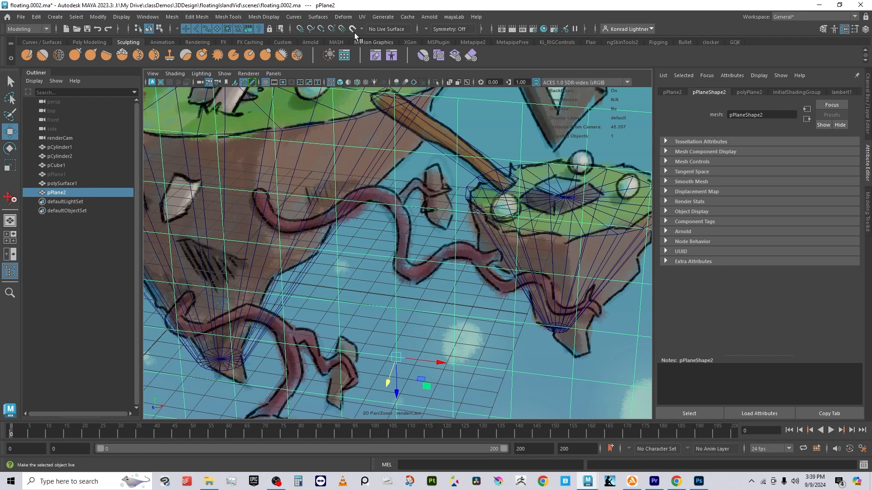
Make the selected ground plane pPlane2 a live surface via Make Live.
click(352, 28)
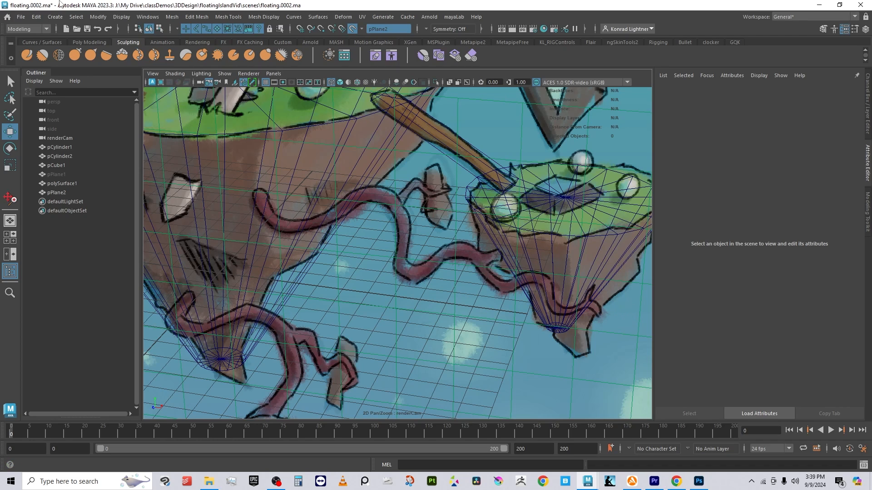
Activate the CV Curve Tool from Create > Curve Tools.
click(54, 17)
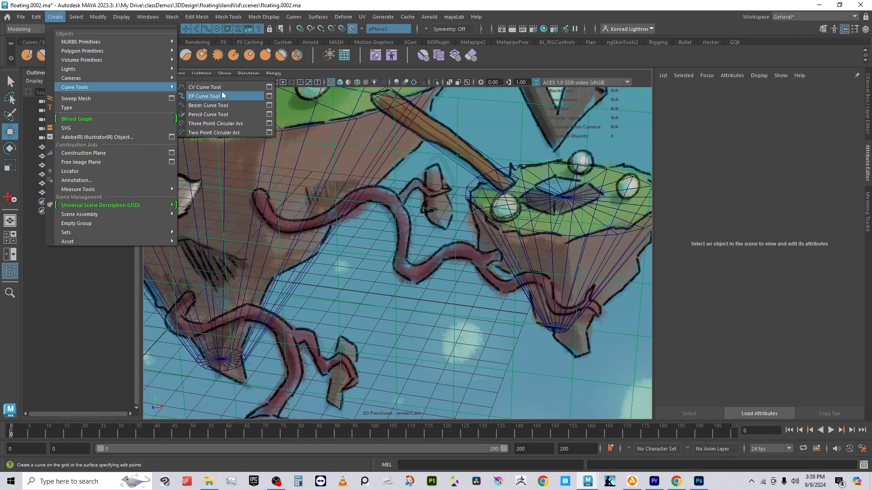
mouse_move(205, 87)
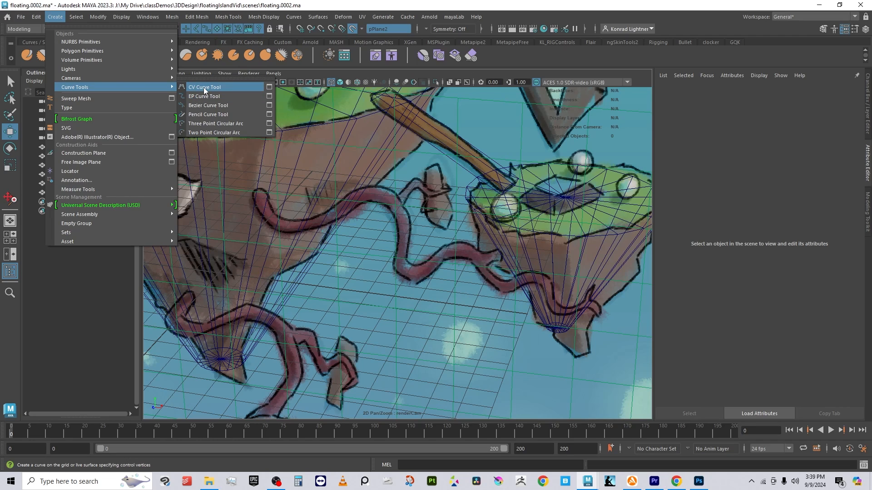
click(204, 87)
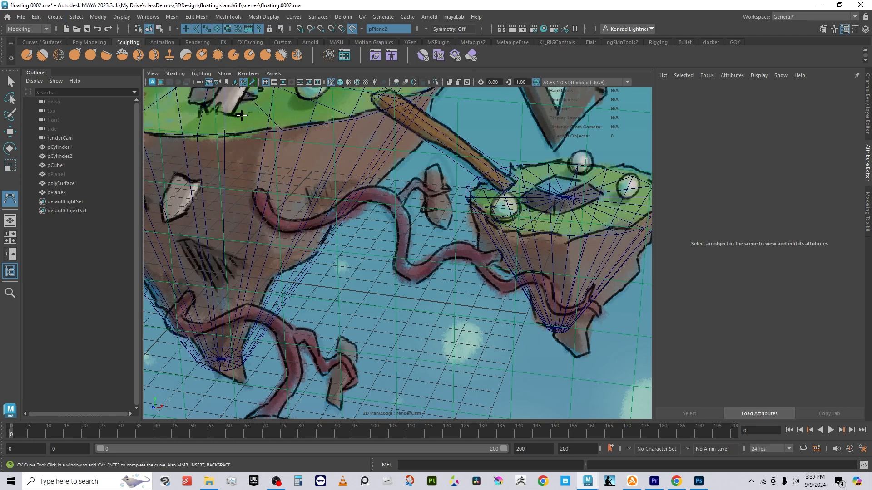
mouse_move(250, 141)
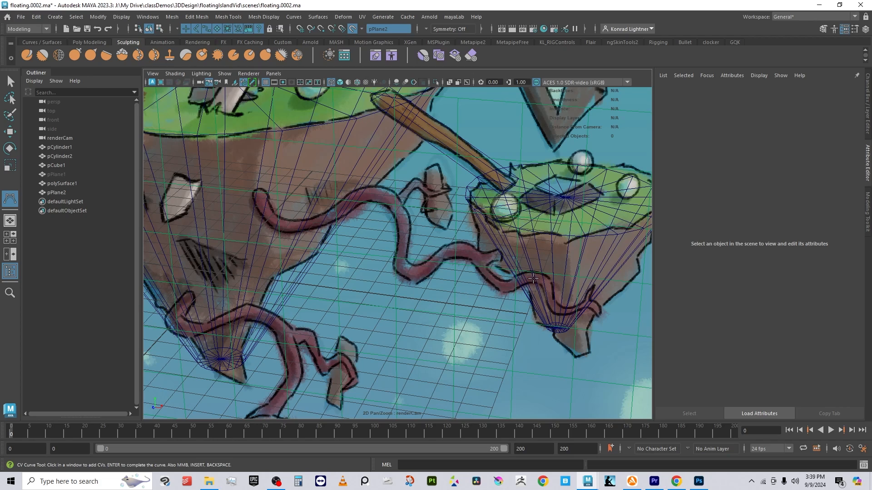
mouse_move(242, 153)
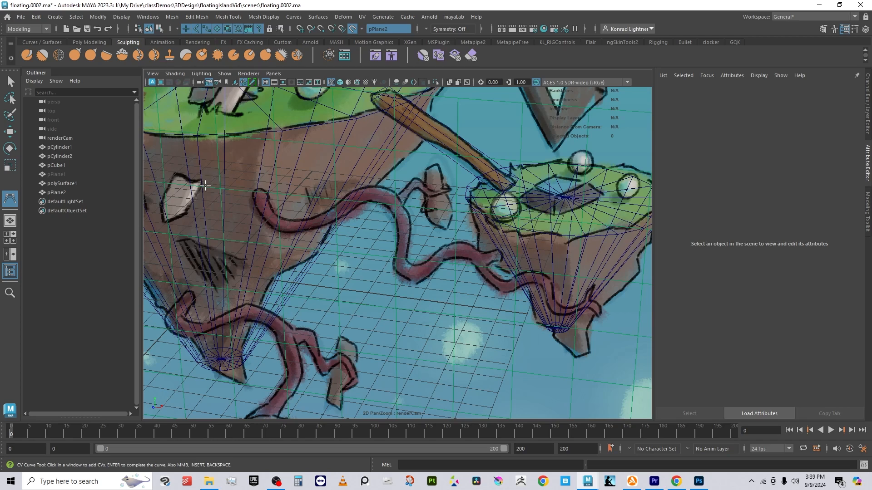
Place CV points along the painted vine from the large island across the middle toward the small island.
click(244, 165)
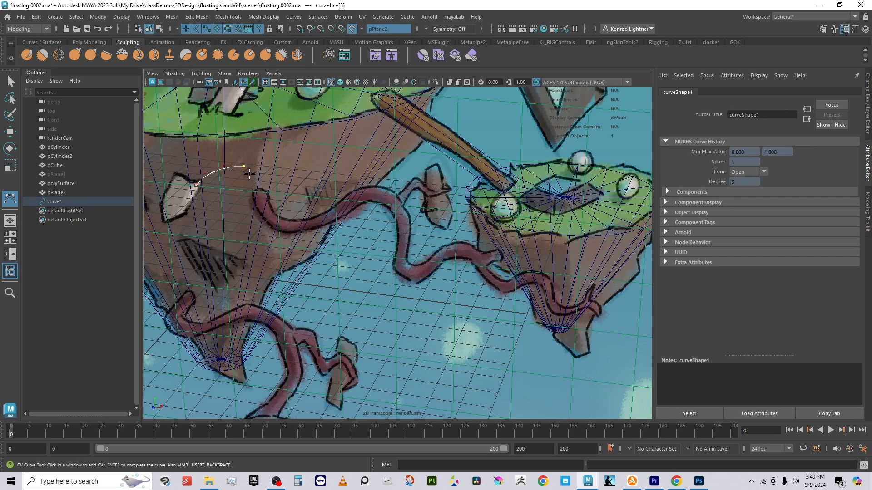
click(258, 191)
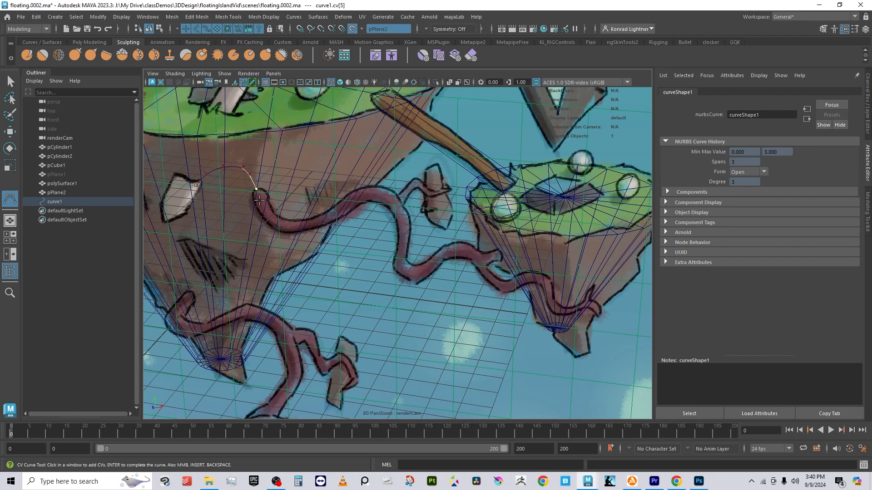
click(283, 223)
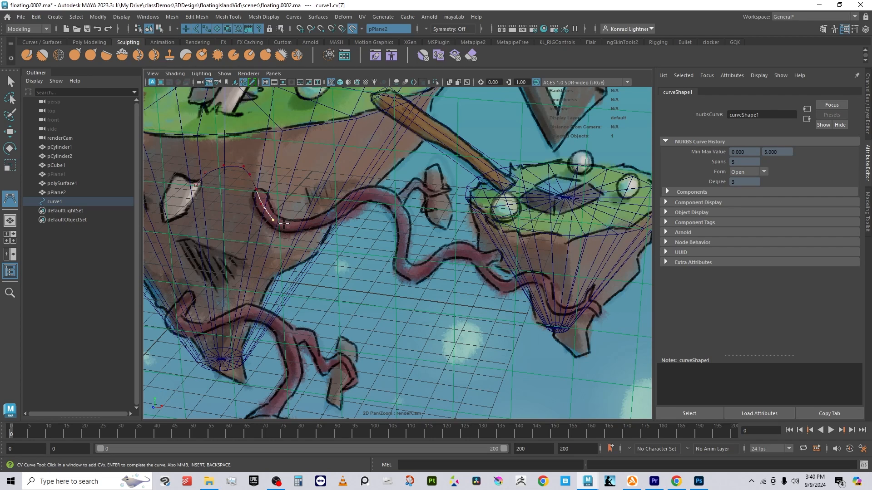
click(336, 216)
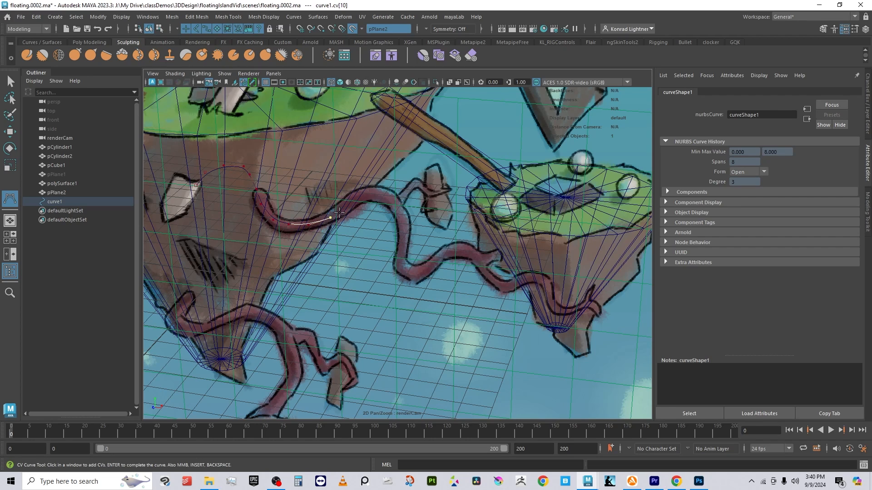
click(381, 191)
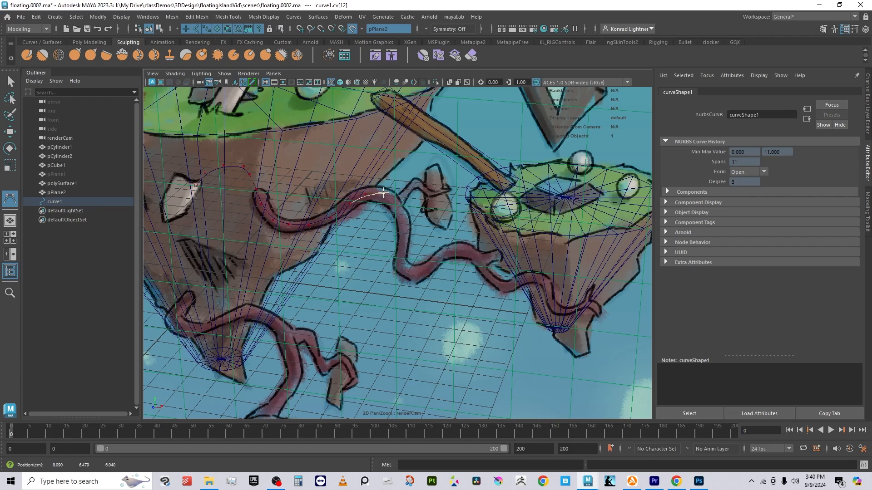
click(402, 217)
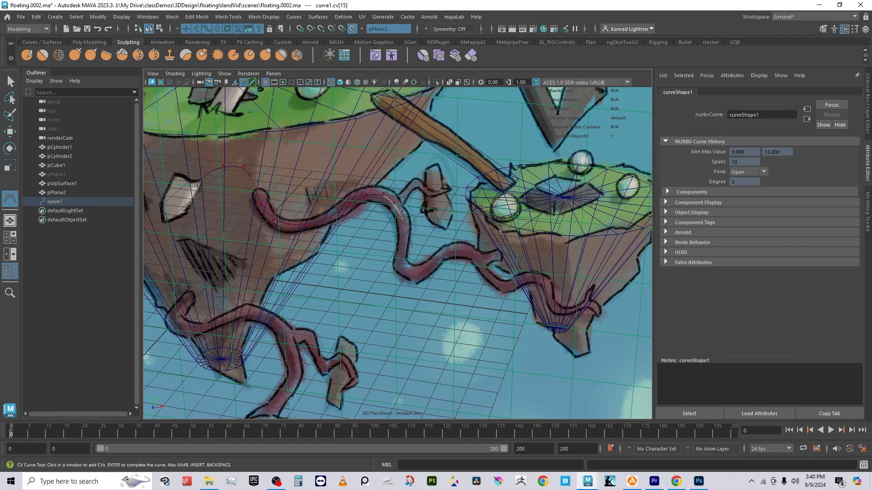
click(396, 264)
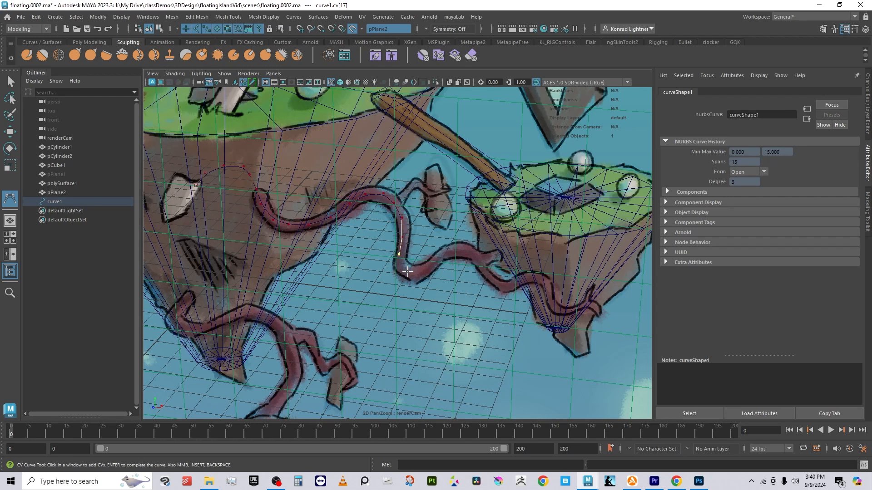
click(432, 270)
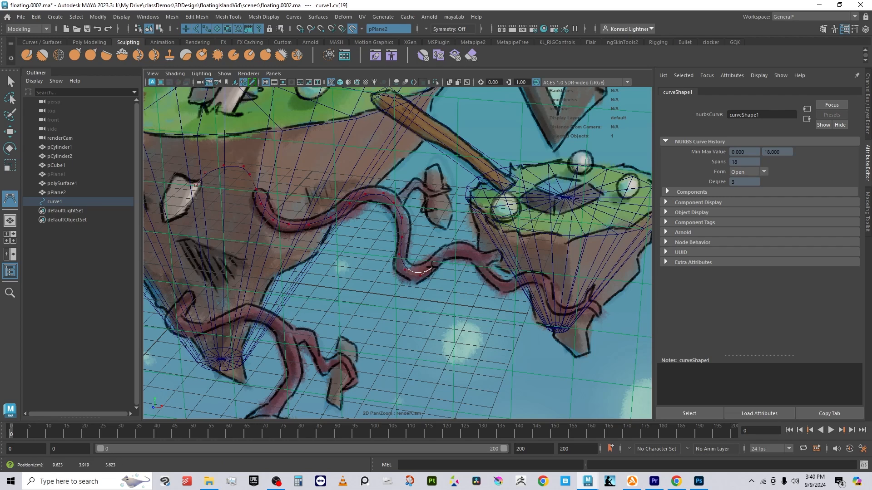
click(455, 254)
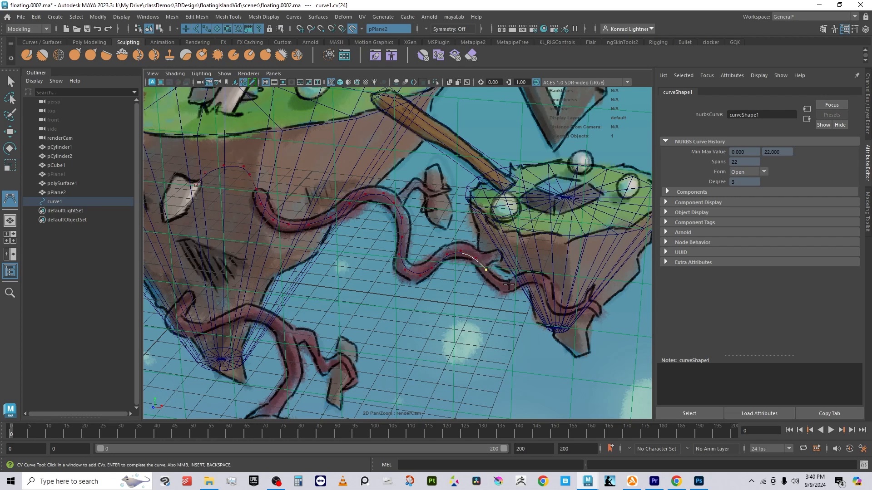
Continue the curve around and under the small cone, ending near its tip.
click(525, 281)
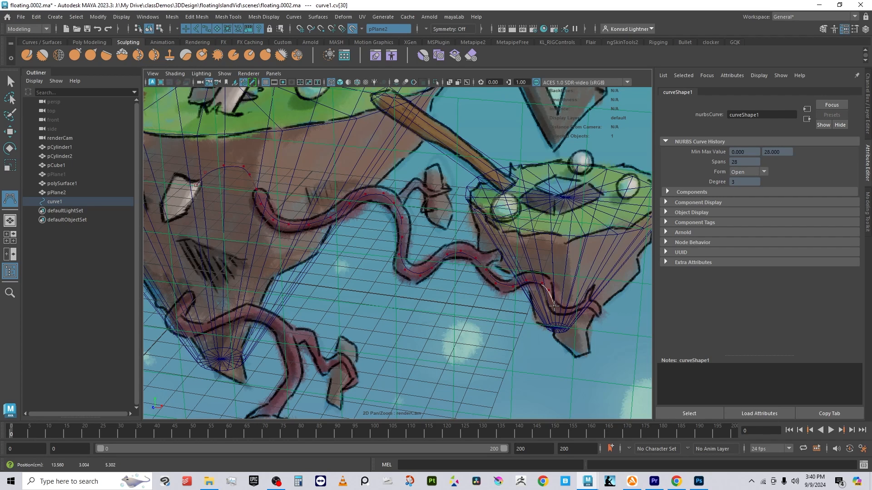
click(578, 309)
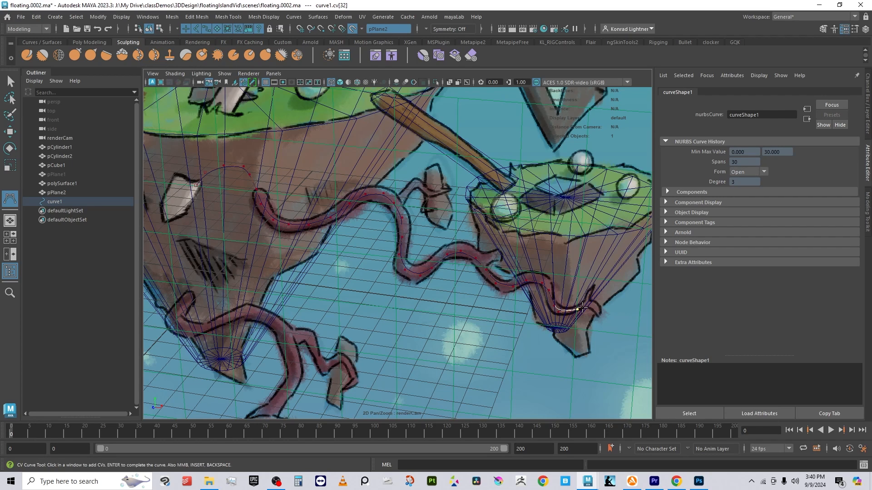
click(599, 319)
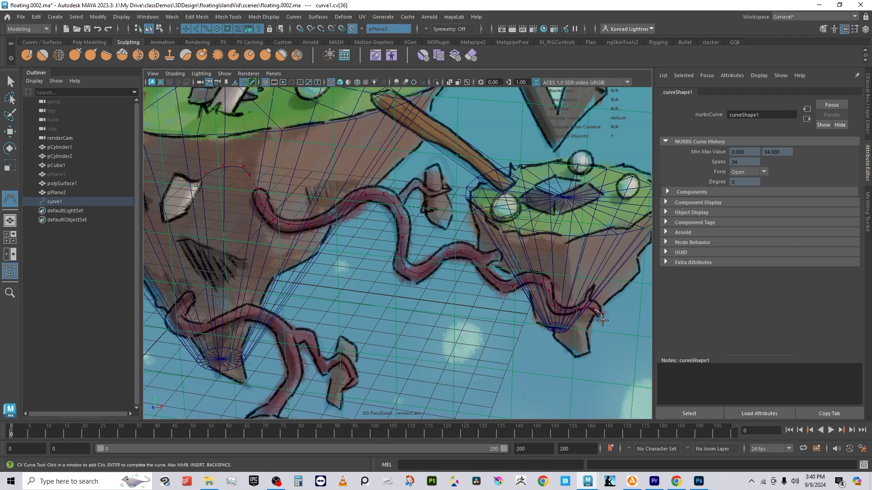
click(583, 334)
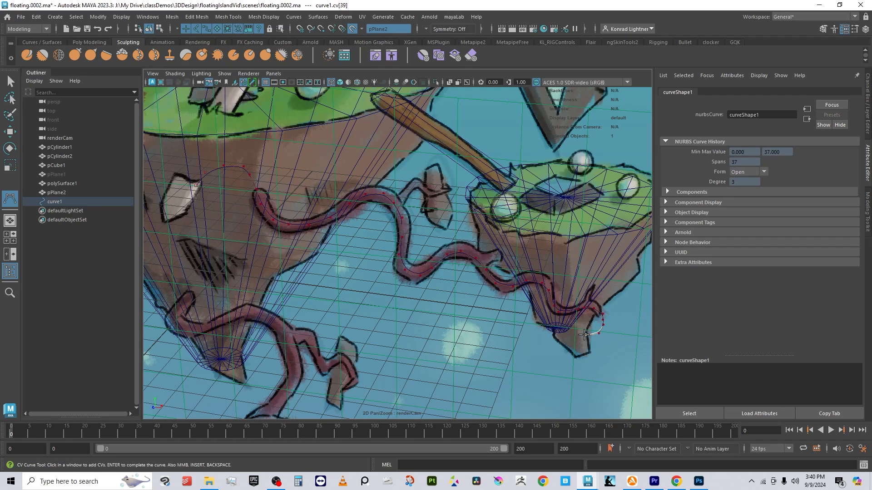
click(557, 355)
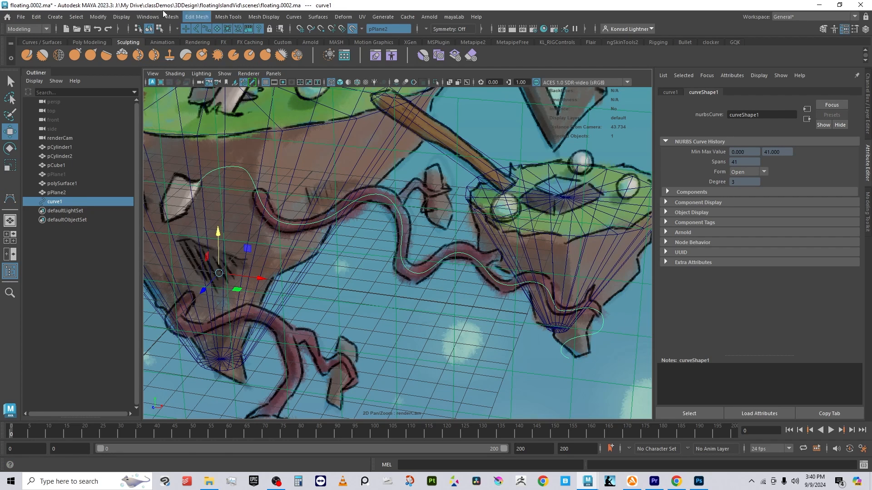
Create a Sweep Mesh from curve1, hide the grid plane and select sweep1.
click(55, 16)
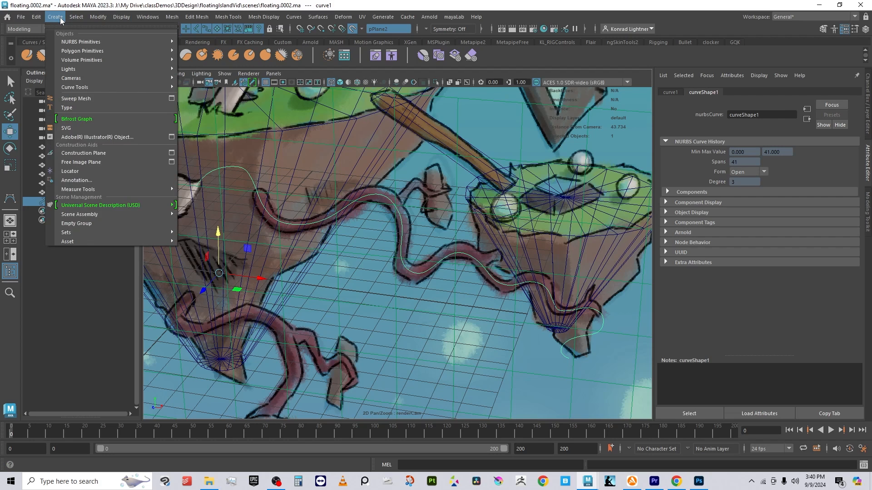
mouse_move(92, 99)
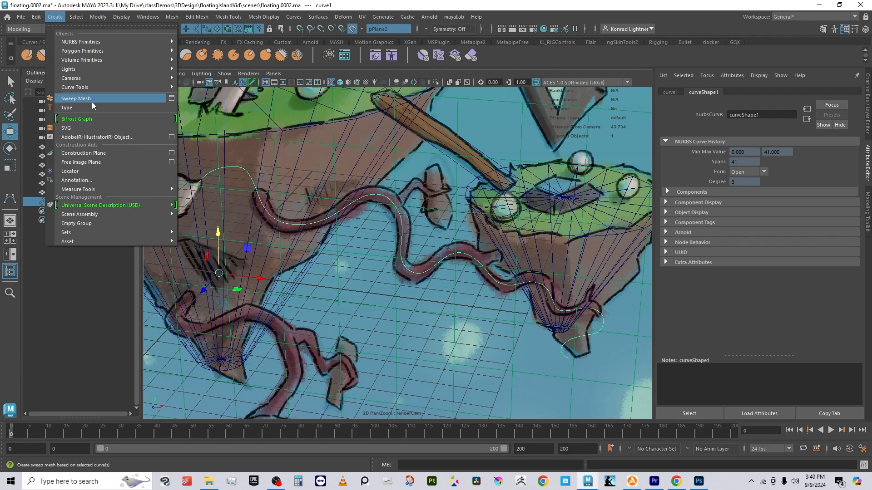
click(76, 98)
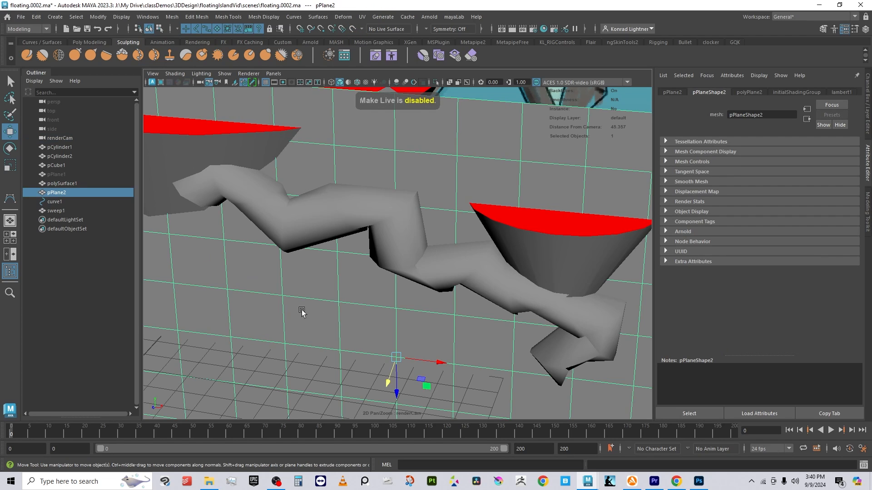
key(ctrl+h)
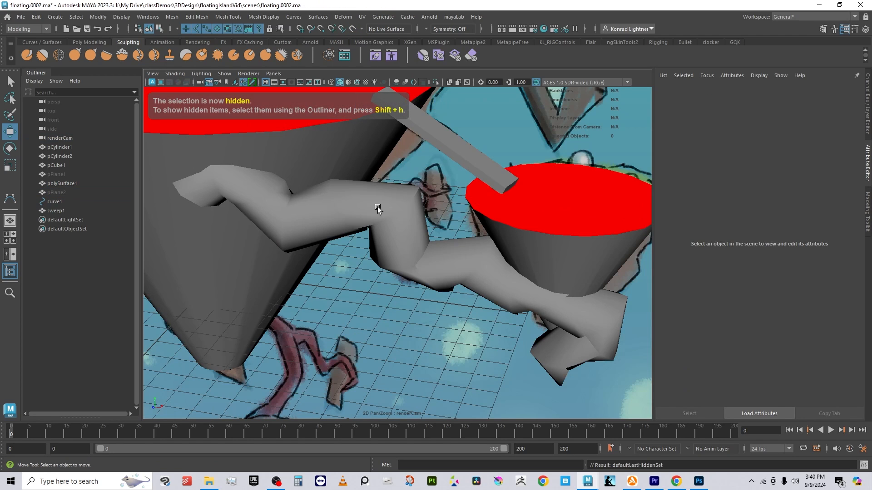
click(57, 211)
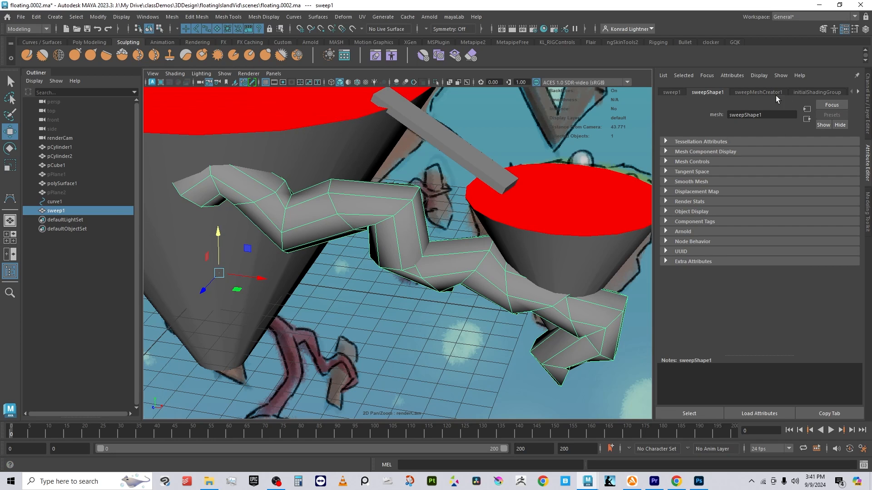
In sweepMeshCreator1, lower Scale Profile to about 0.357 and raise Precision to about 96.7.
click(757, 93)
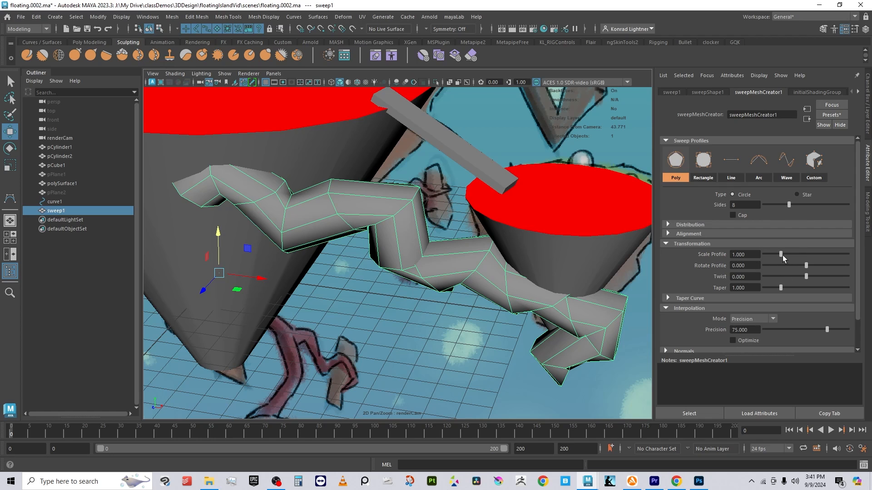
drag(797, 254, 772, 254)
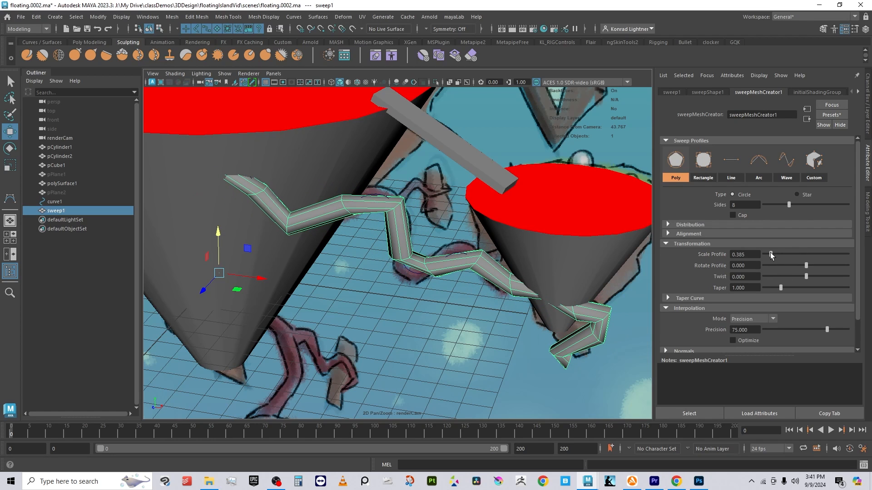
drag(770, 254, 770, 254)
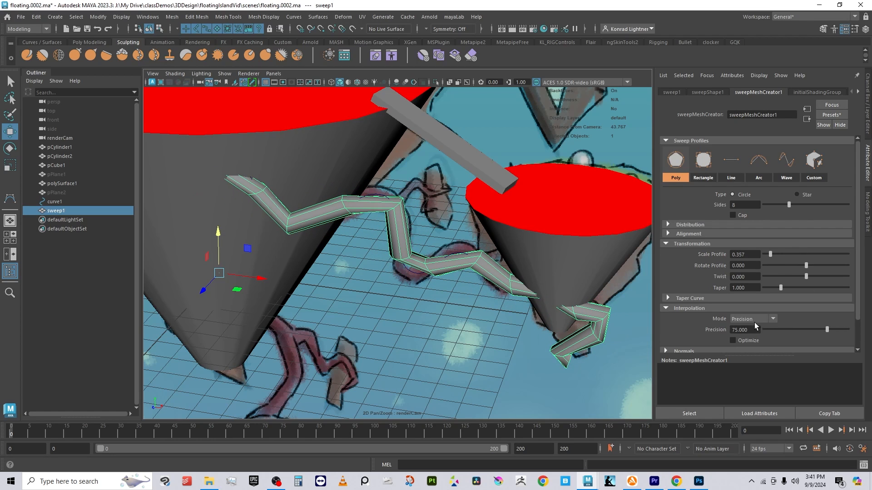
drag(809, 328, 833, 329)
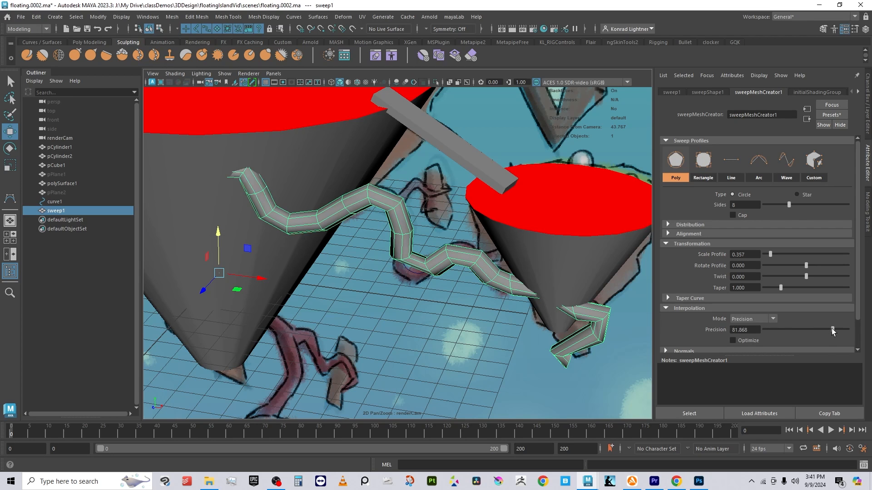
drag(831, 330, 842, 329)
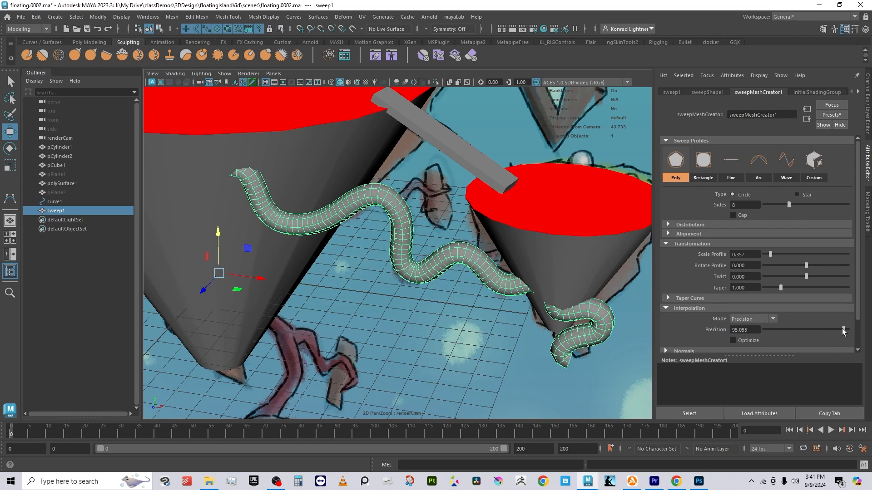
drag(839, 329, 842, 329)
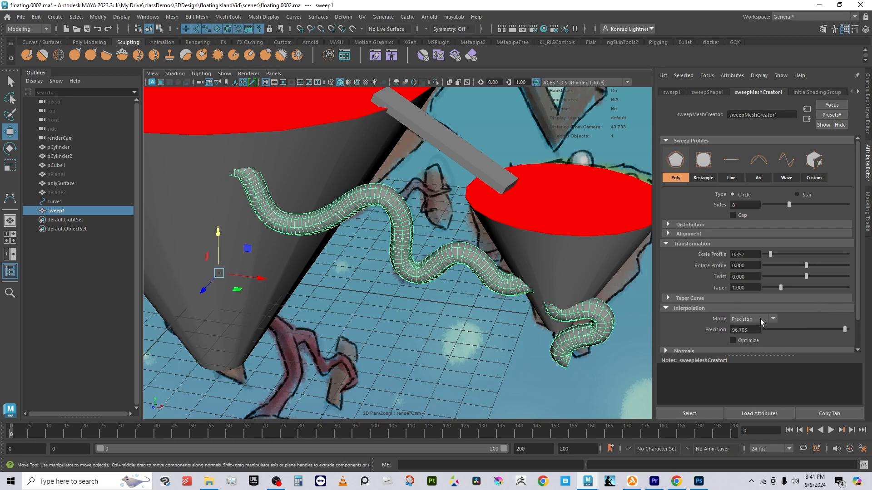
Enable Optimize in the interpolation settings of the sweep mesh.
click(772, 318)
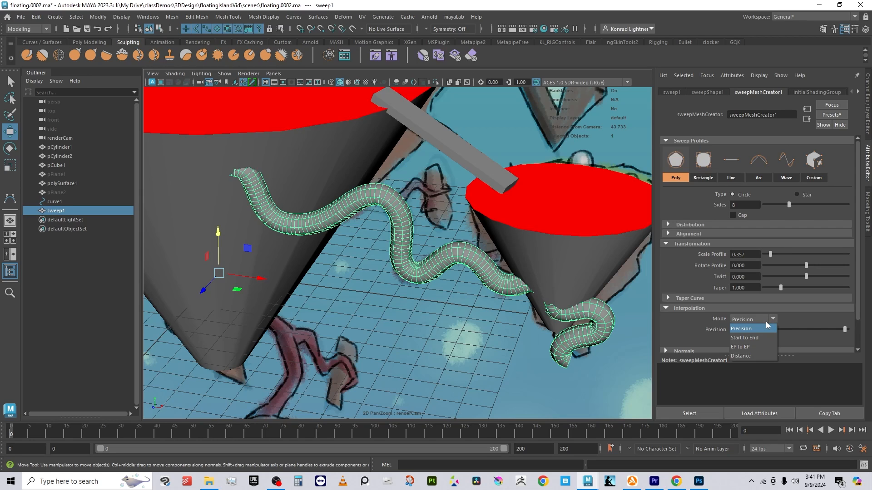
mouse_move(753, 347)
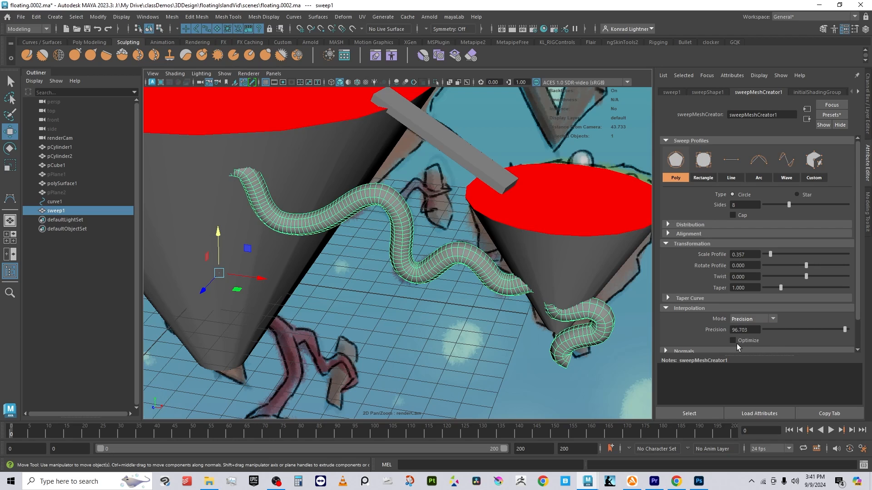
click(732, 340)
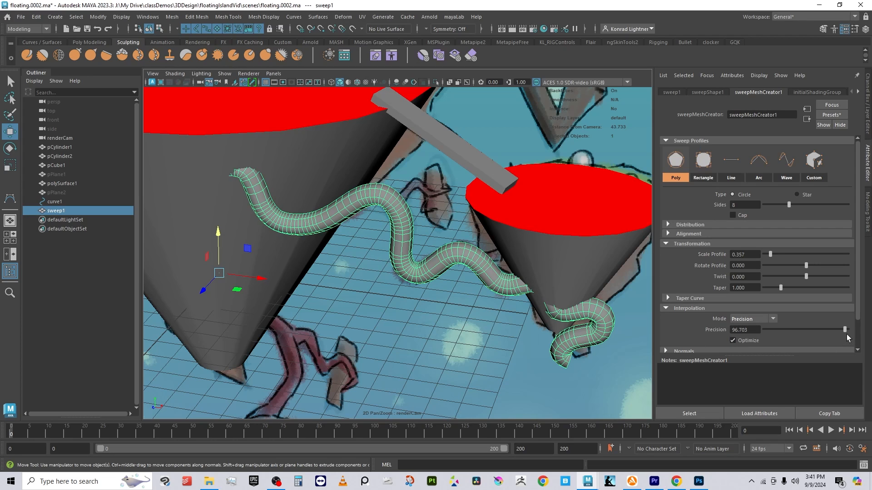
mouse_move(568, 296)
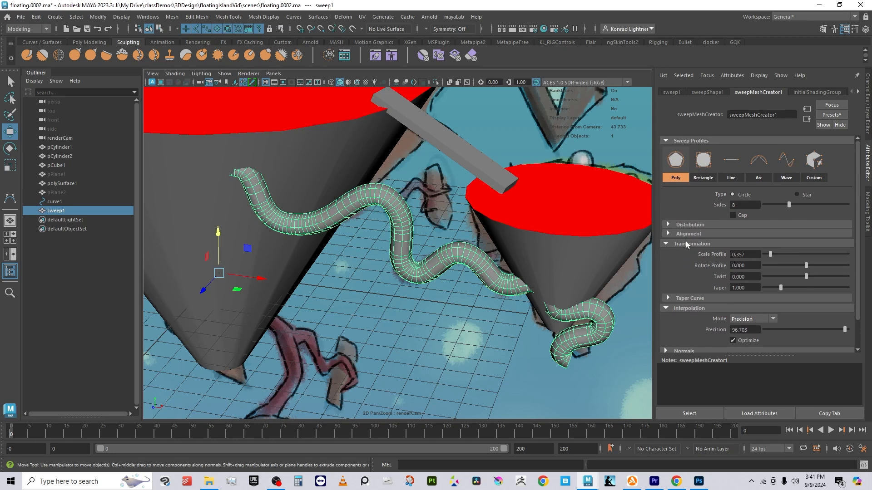
In Taper Curve, drag the right end point down to narrow the tube end, viewing in wireframe.
click(689, 298)
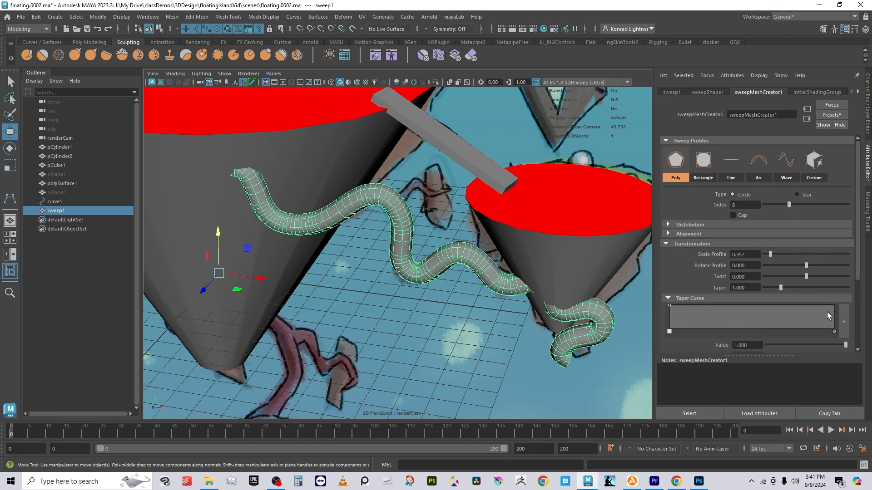
drag(828, 316, 833, 314)
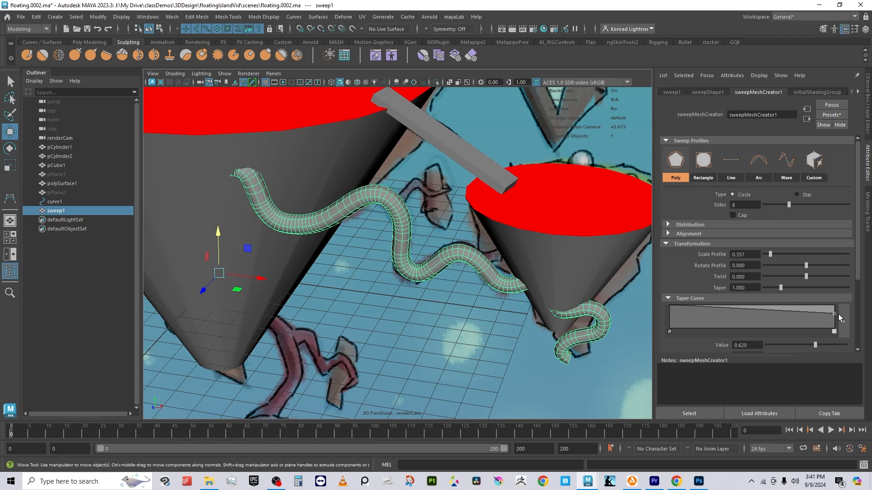
drag(834, 314, 833, 318)
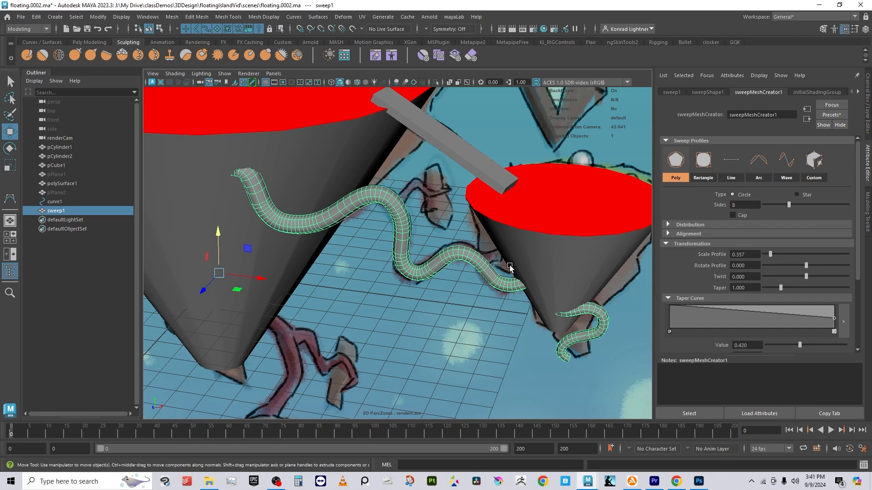
key(4)
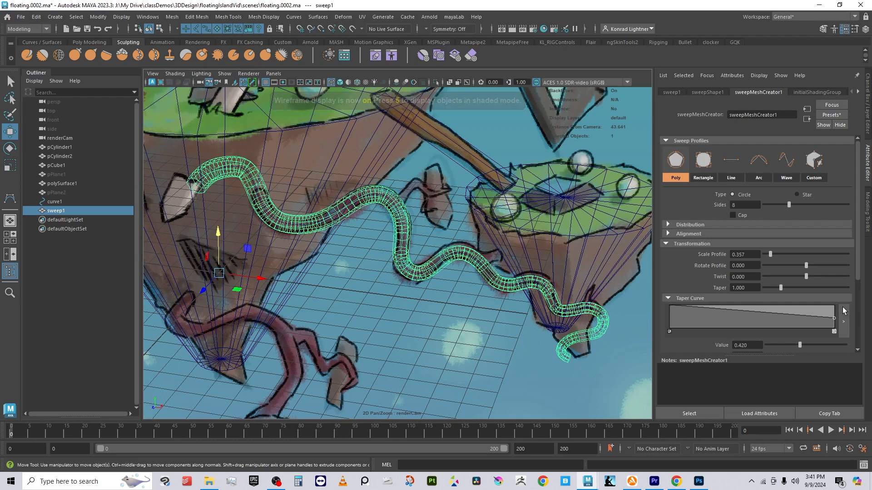
drag(842, 312, 834, 320)
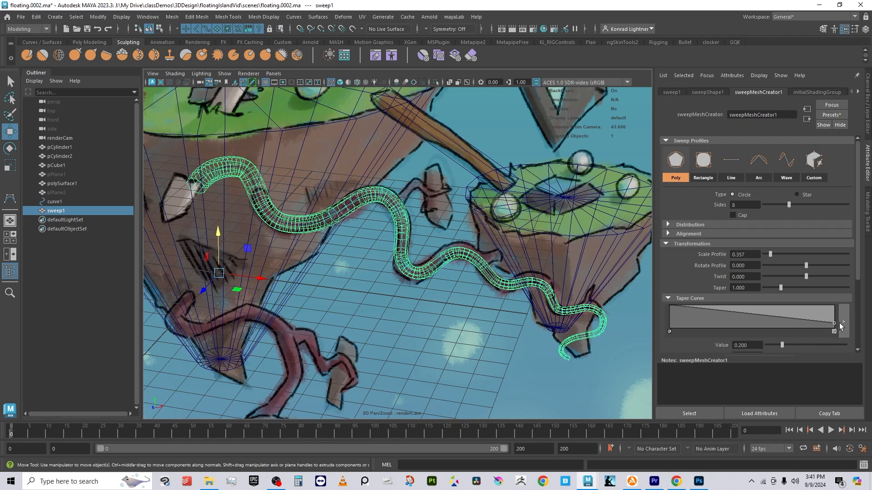
Add a midway point on the taper curve and adjust its thickness value.
drag(833, 324, 789, 324)
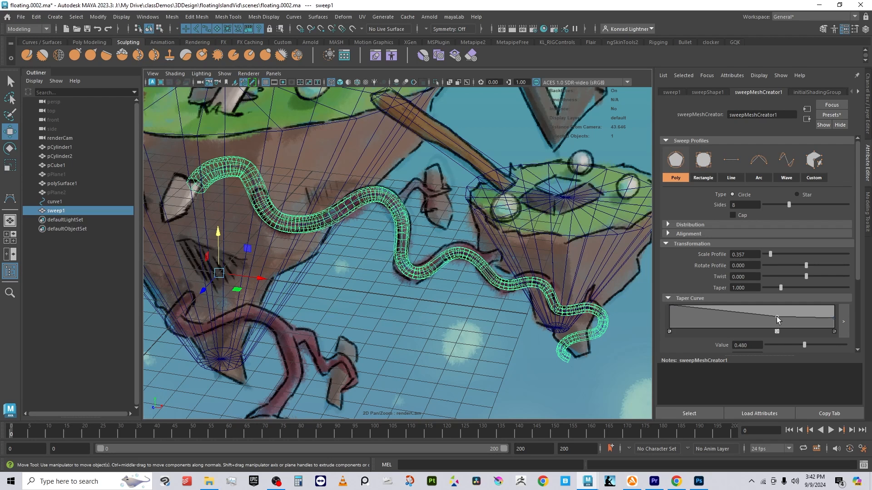
drag(777, 319, 776, 316)
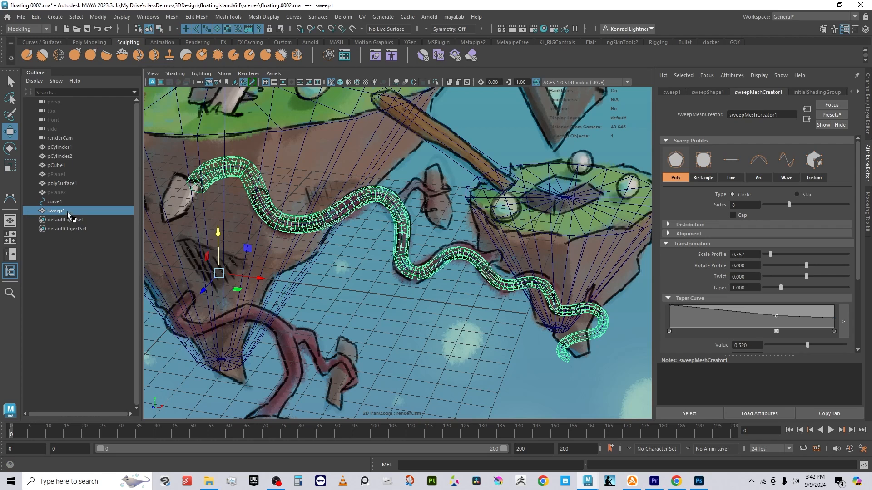
Select curve1, then select sweep1 and hide the vine tube mesh.
click(54, 202)
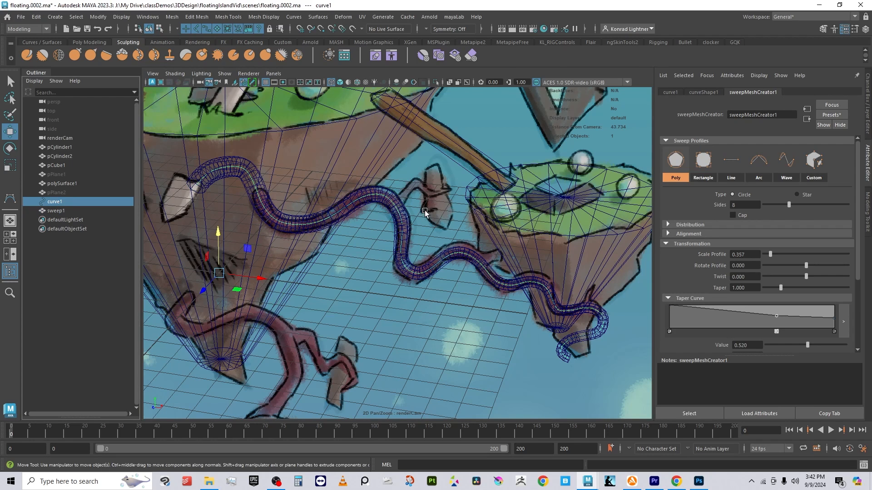
mouse_move(451, 261)
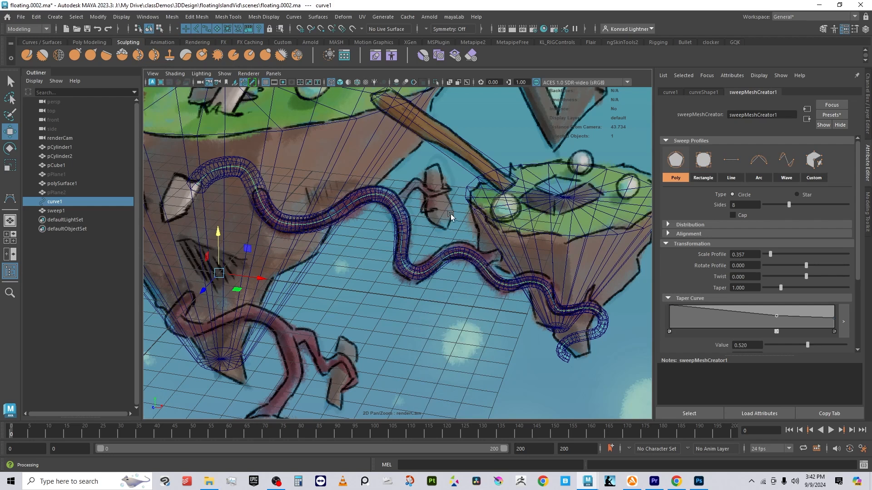
right_click(450, 216)
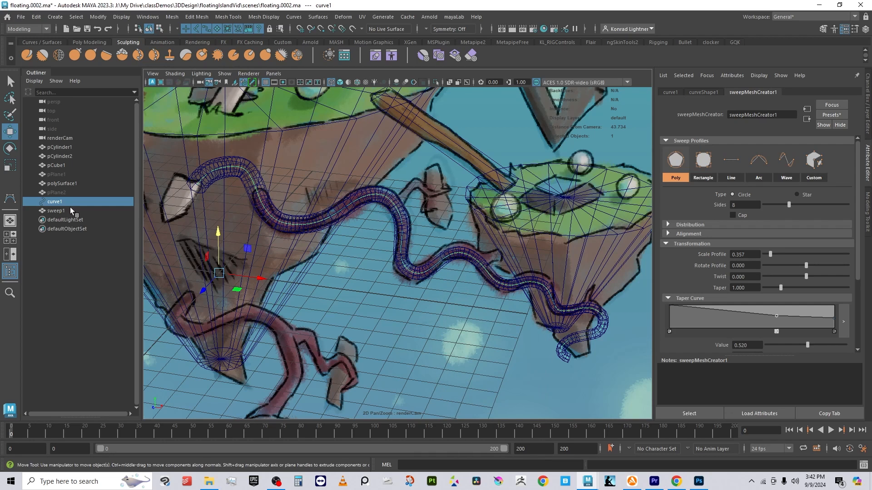
click(56, 210)
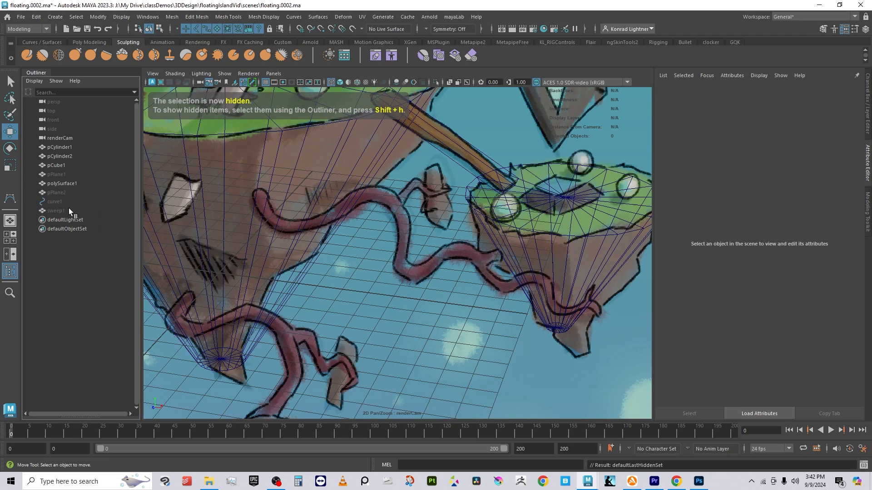
Move curve1's control vertices onto the painted vine, then reselect curve1 in the Outliner.
click(54, 201)
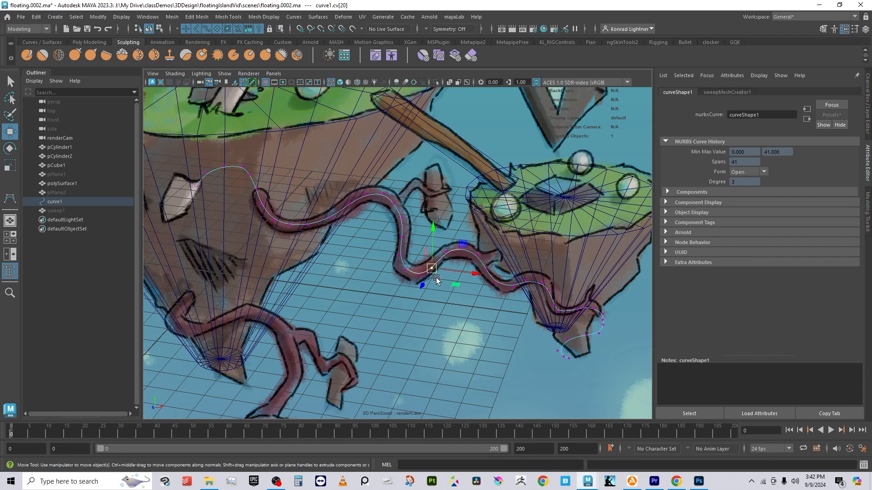
drag(432, 269, 424, 271)
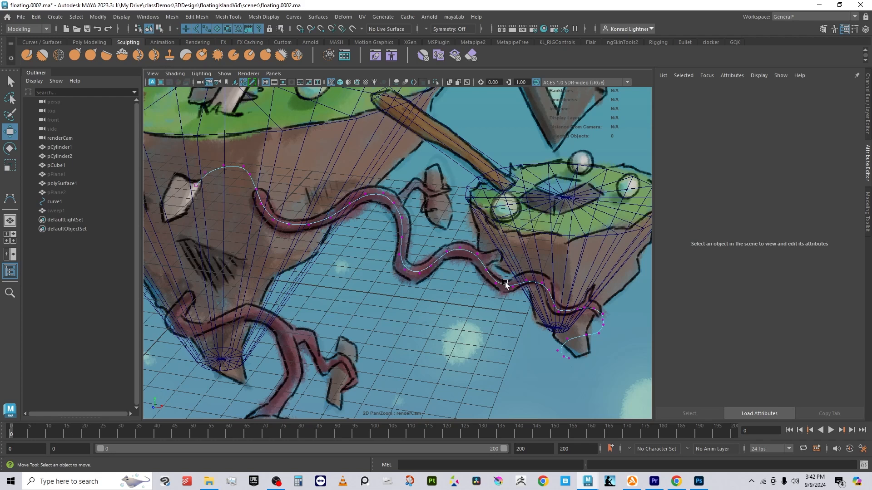
click(505, 285)
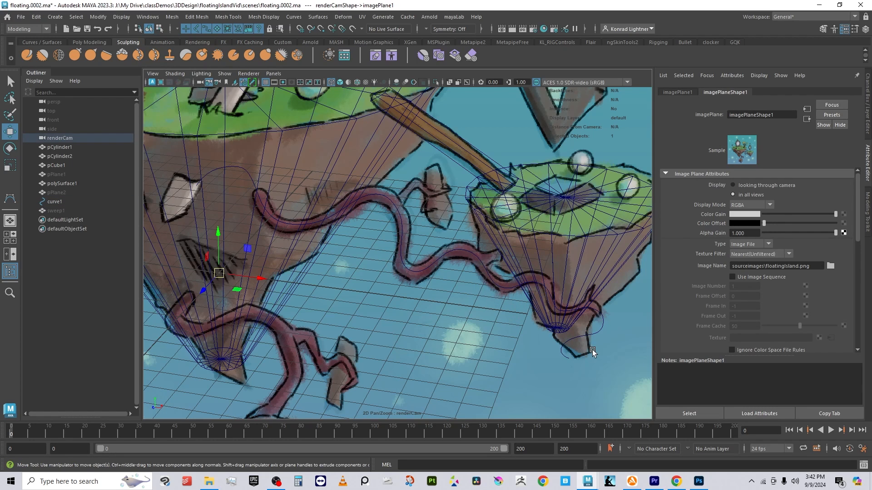
click(54, 201)
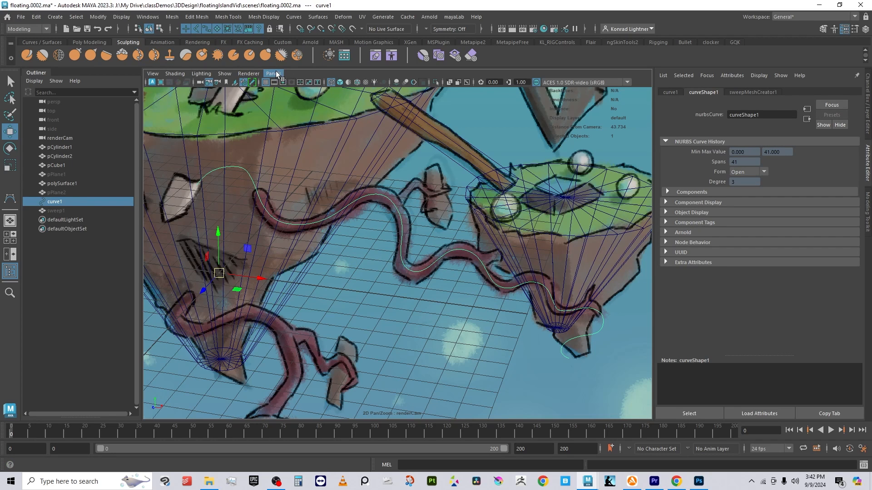
Split into two side-by-side panes and set the right pane to look through renderCam.
click(274, 72)
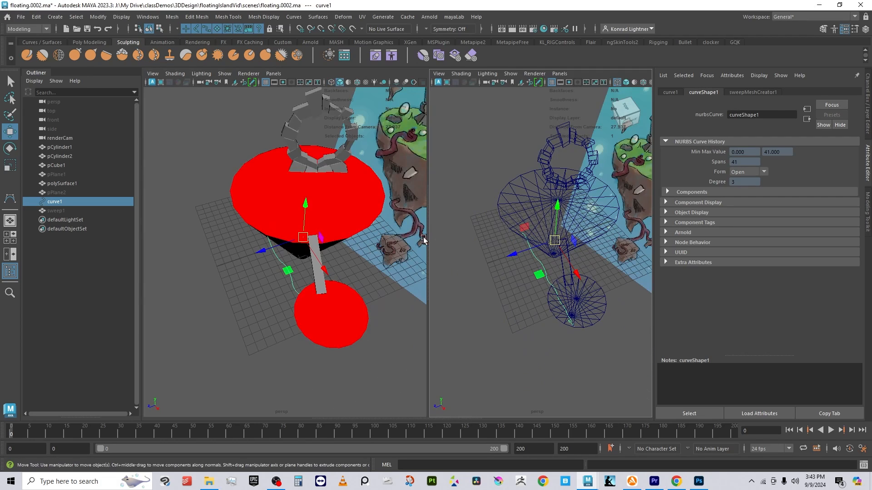
click(560, 73)
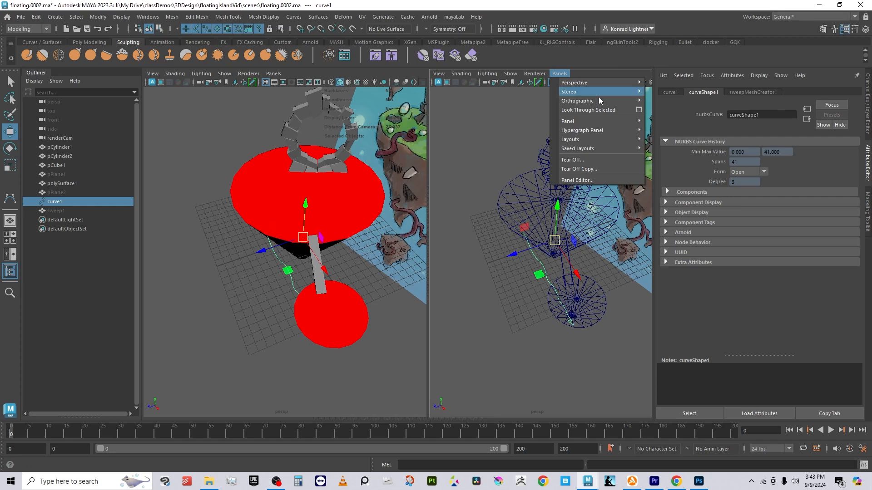
mouse_move(573, 82)
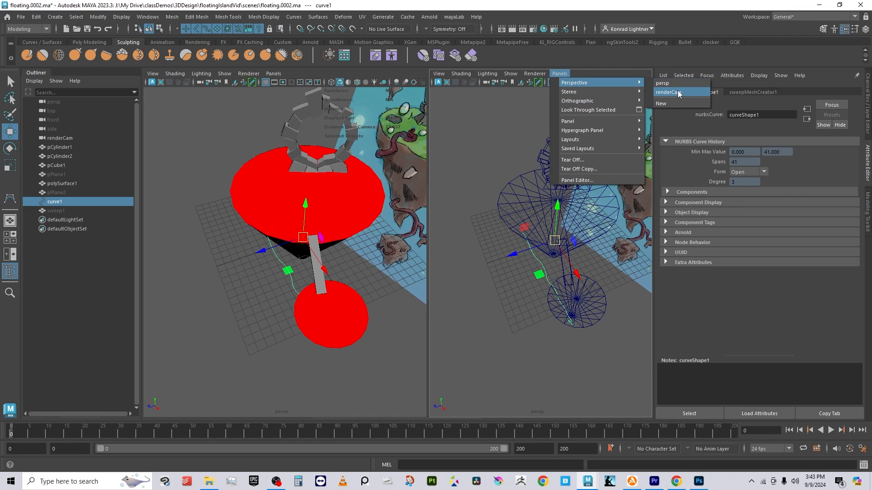
click(668, 92)
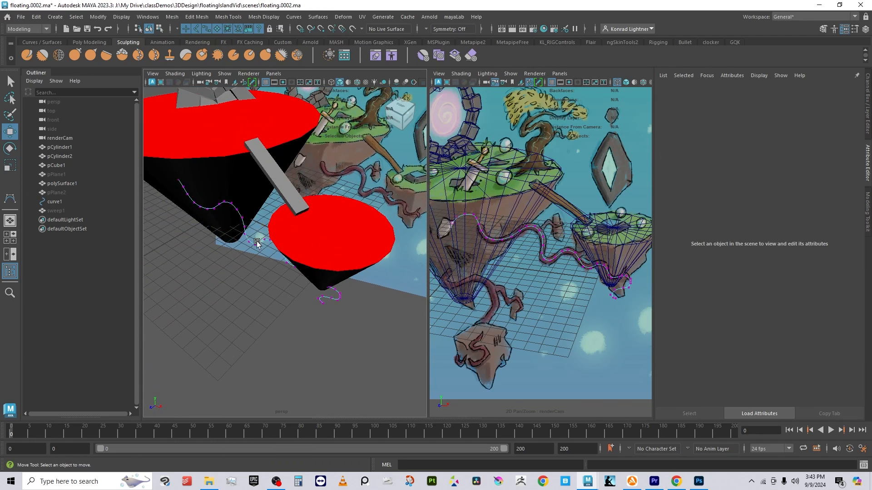
Select several CVs on curve1 and move them to start winding the vine down in 3D.
drag(257, 243, 298, 278)
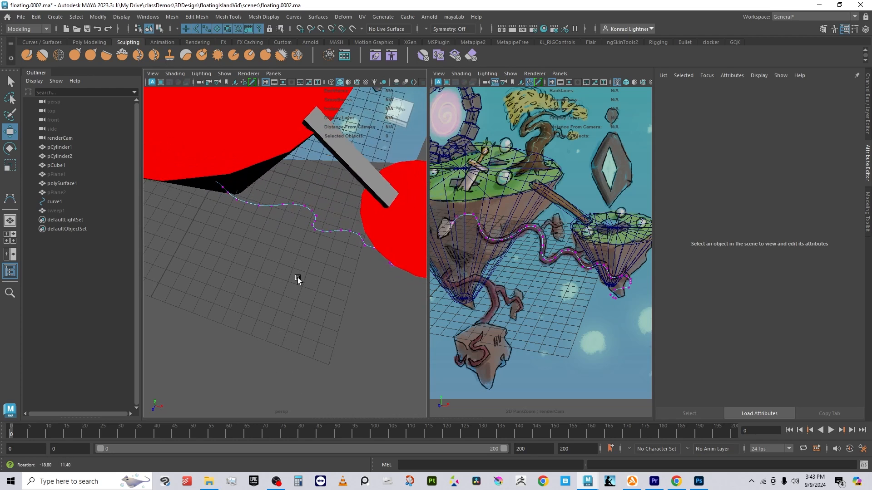
click(318, 219)
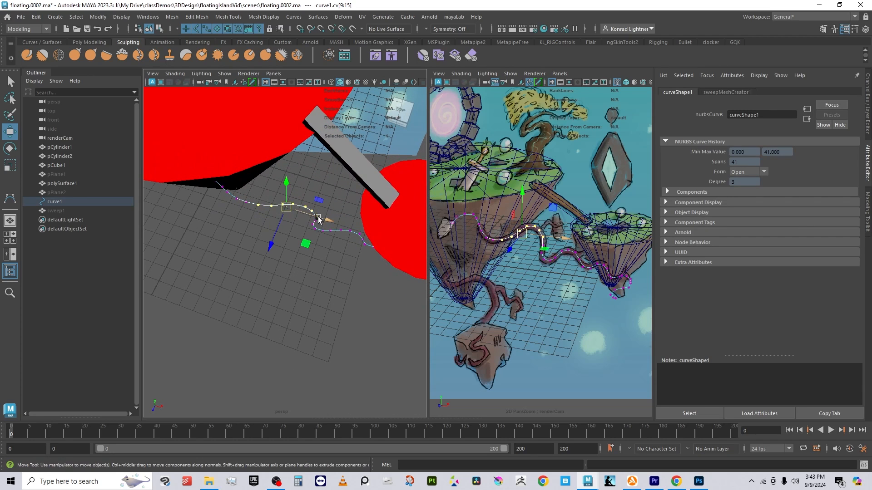
drag(319, 217, 284, 217)
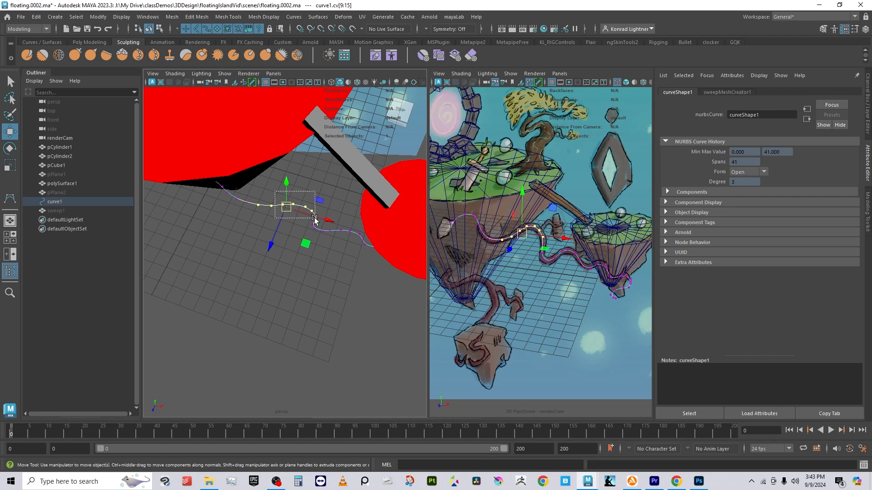
key(b)
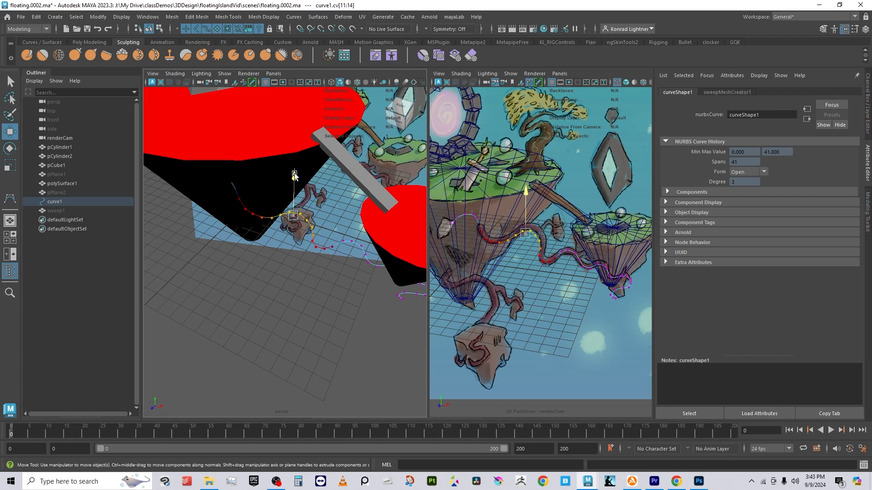
drag(294, 173, 339, 225)
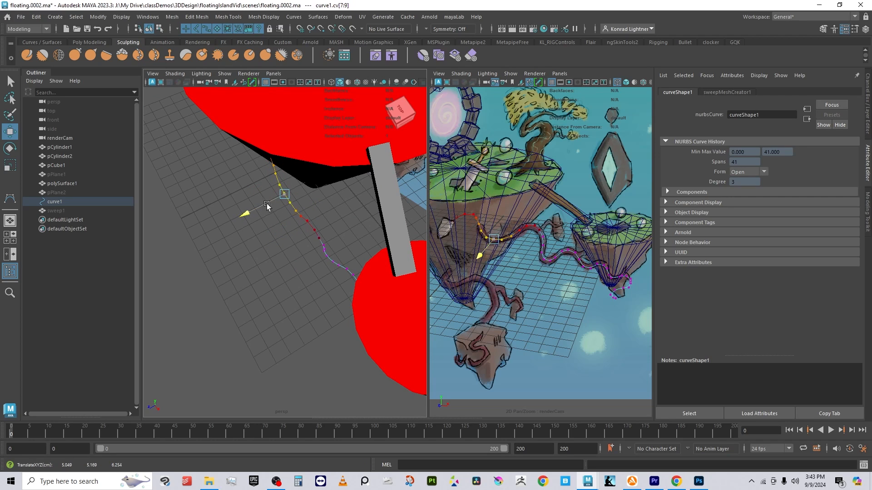
Adjust another CV so the curve wraps around the small cone, checking from orbited views.
click(283, 194)
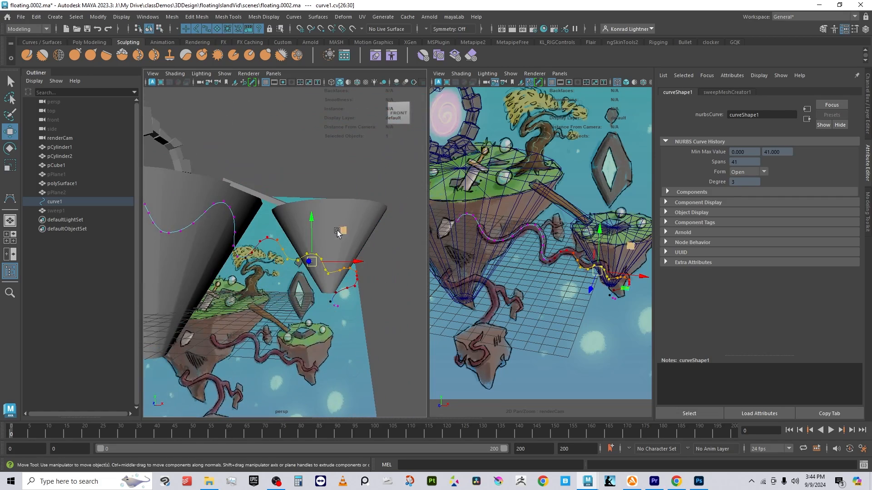
drag(333, 233, 314, 320)
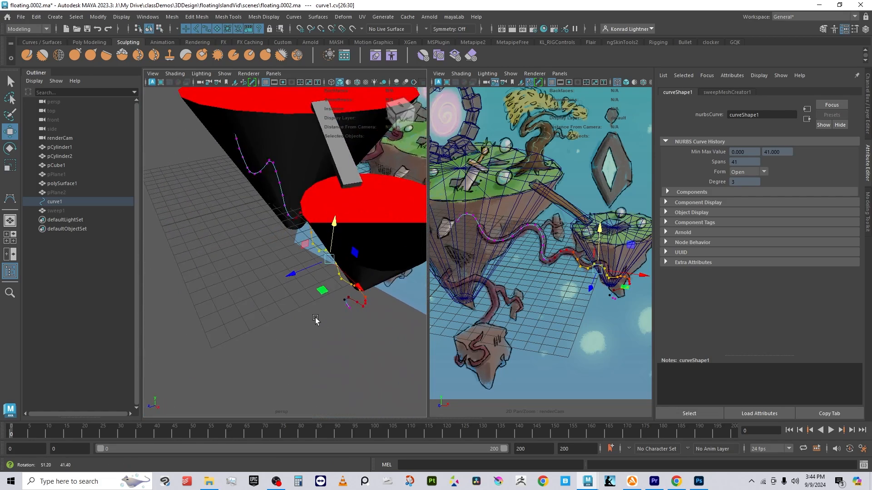
drag(315, 320, 418, 322)
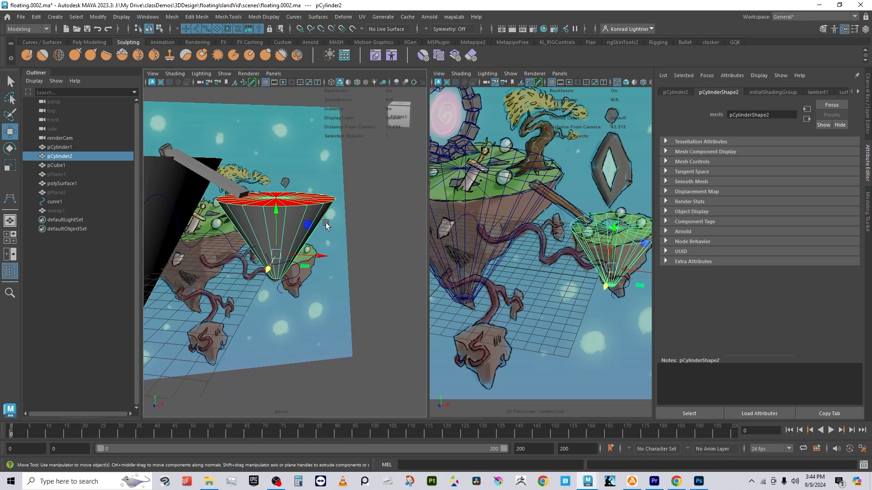
mouse_move(325, 207)
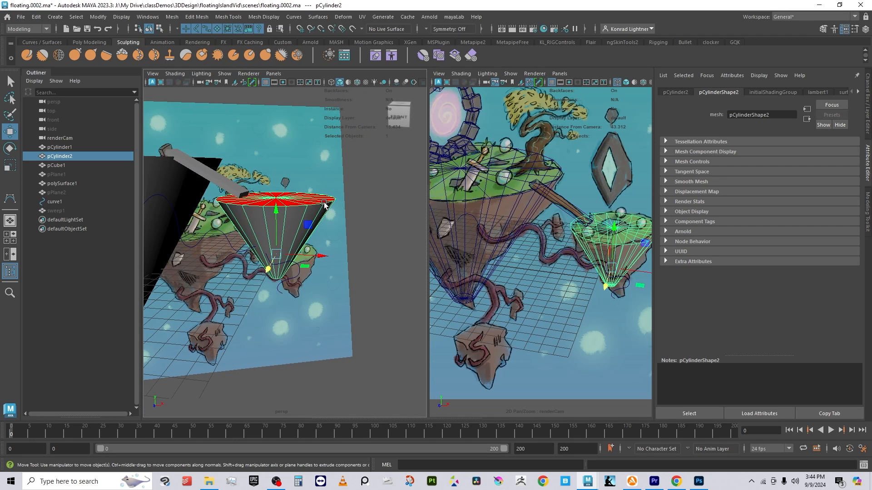
mouse_move(349, 244)
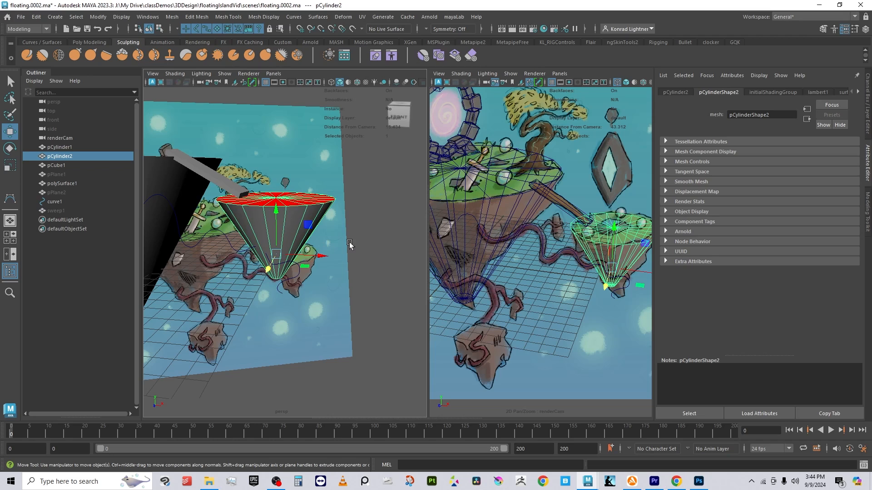
mouse_move(254, 246)
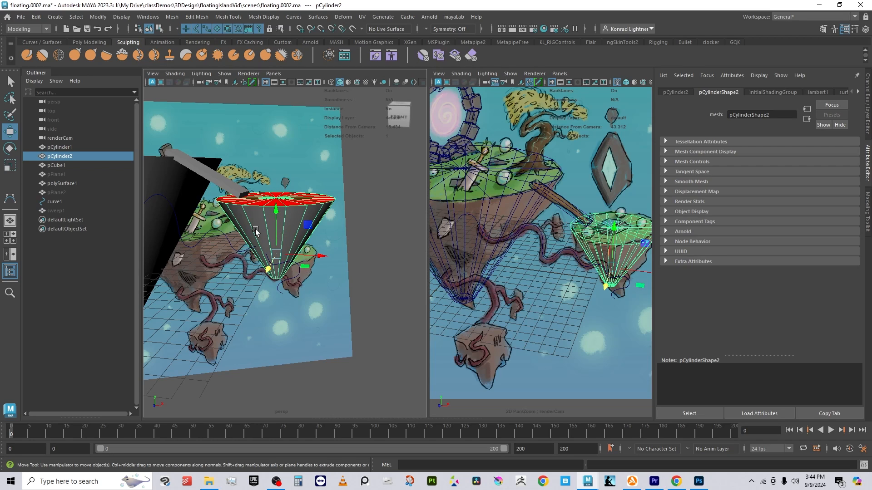
mouse_move(318, 206)
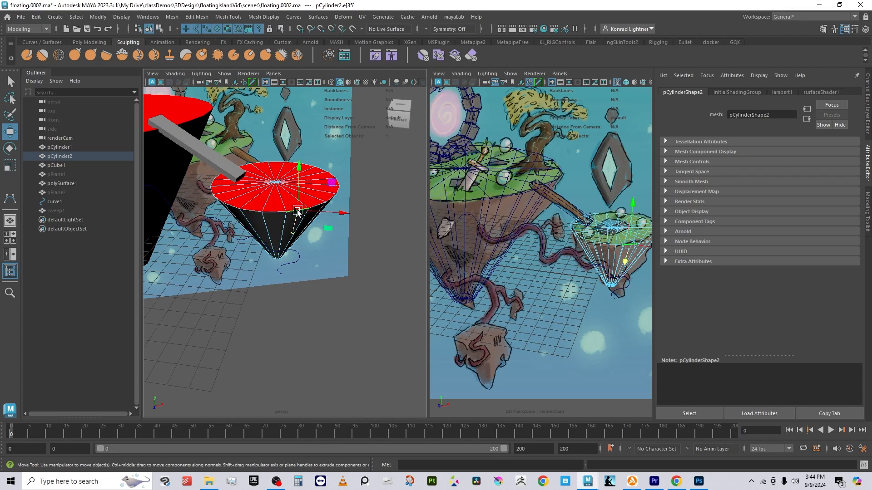
Bevel the edges of the small cone pCylinder2 via the edge marking menu.
right_click(298, 208)
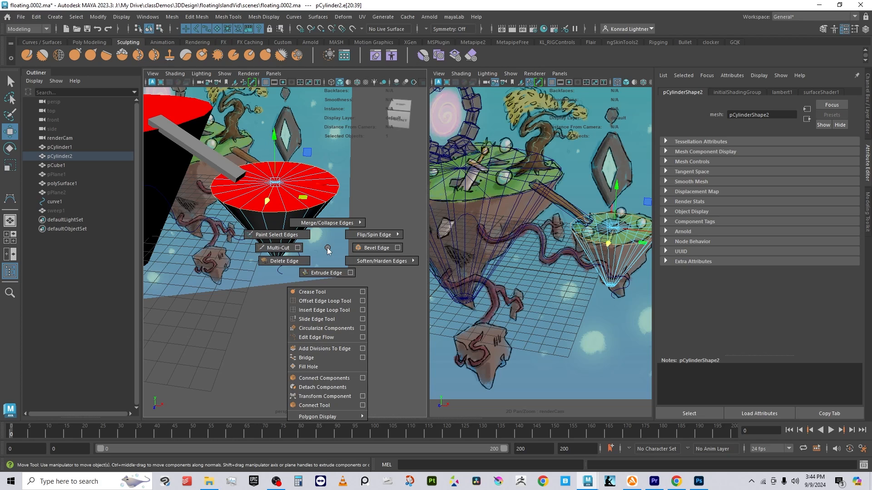
click(376, 247)
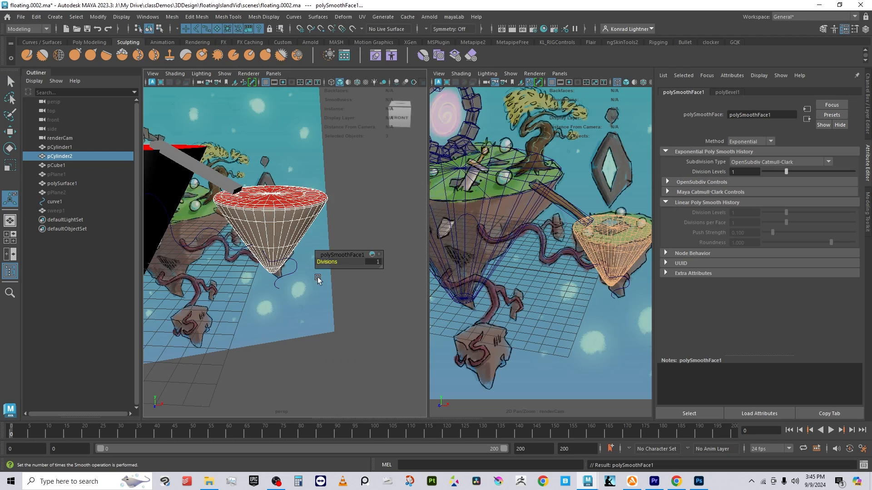
mouse_move(340, 307)
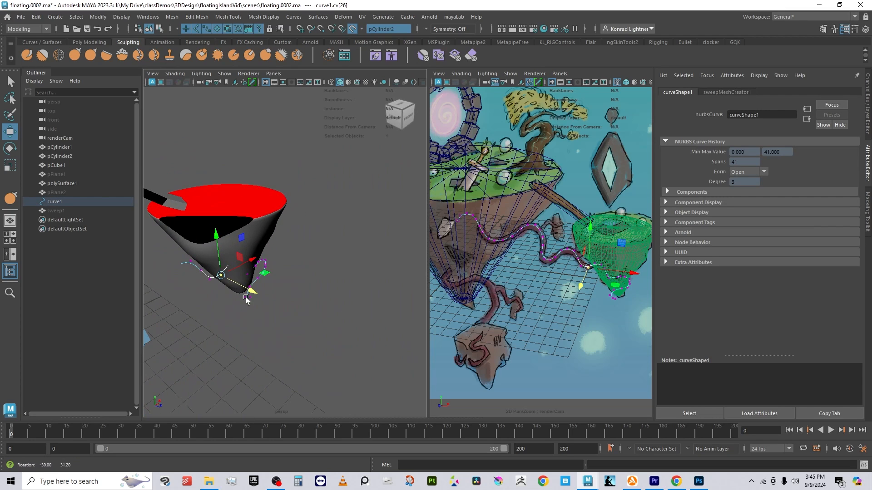
Slide curve1 CVs along the live cone surface so the curve hugs it, then turn Make Live off.
drag(246, 298, 231, 265)
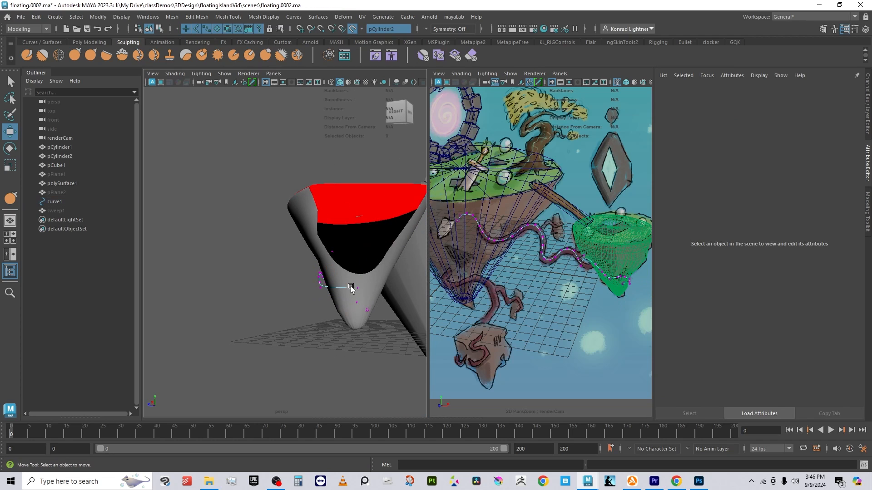
click(351, 287)
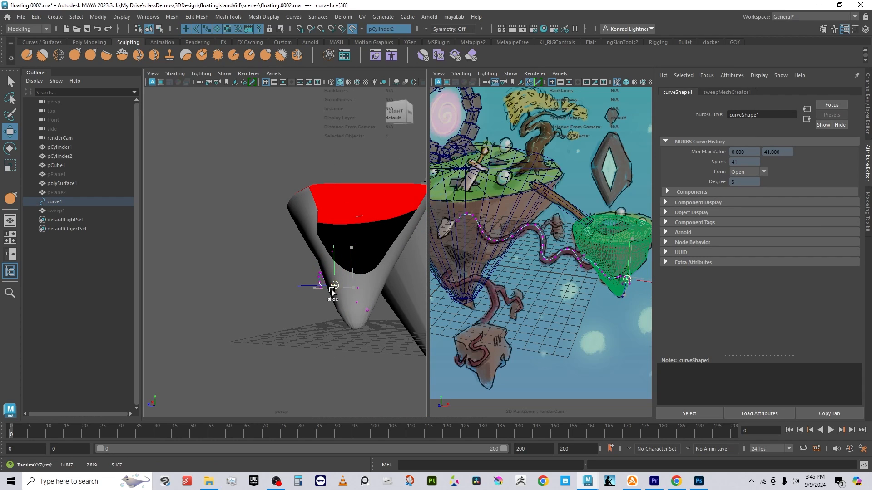
drag(333, 286, 361, 289)
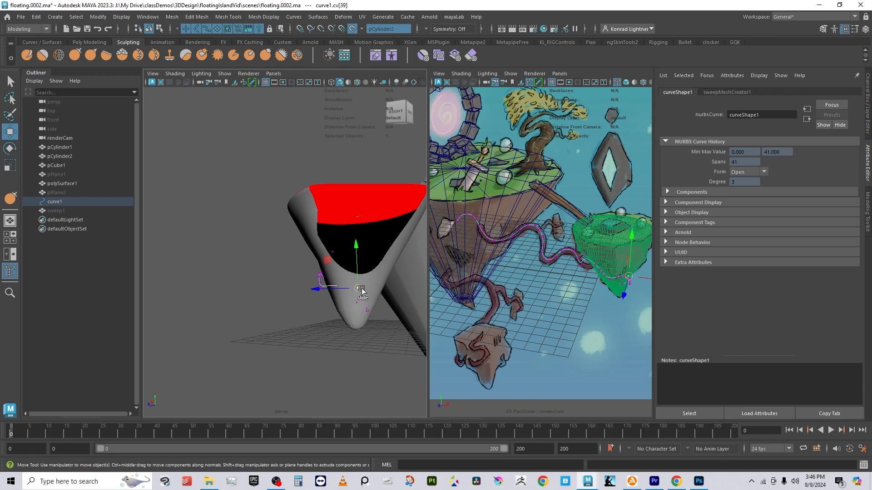
drag(362, 289, 425, 333)
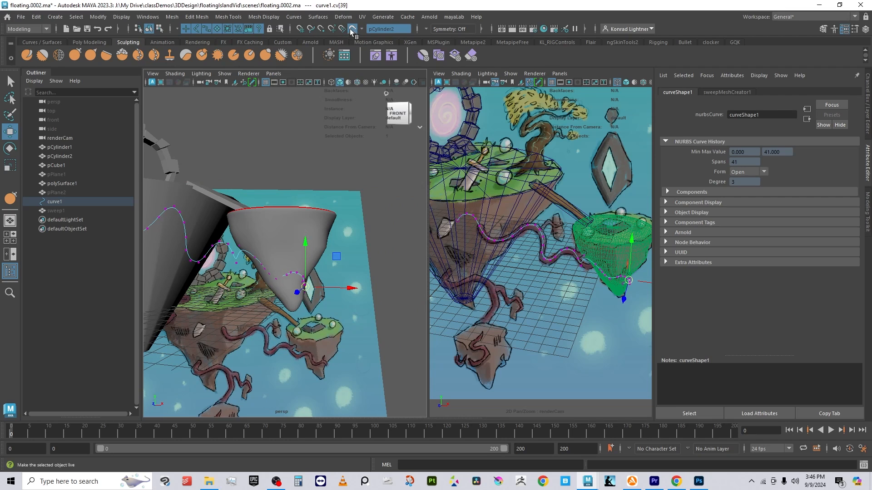
click(351, 28)
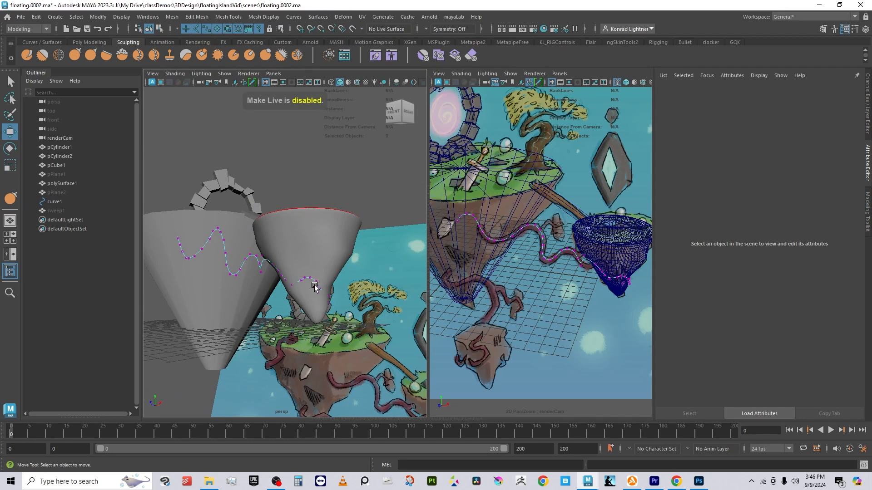
Reposition curve1 CVs near the small cone's base with the Move tool.
click(54, 201)
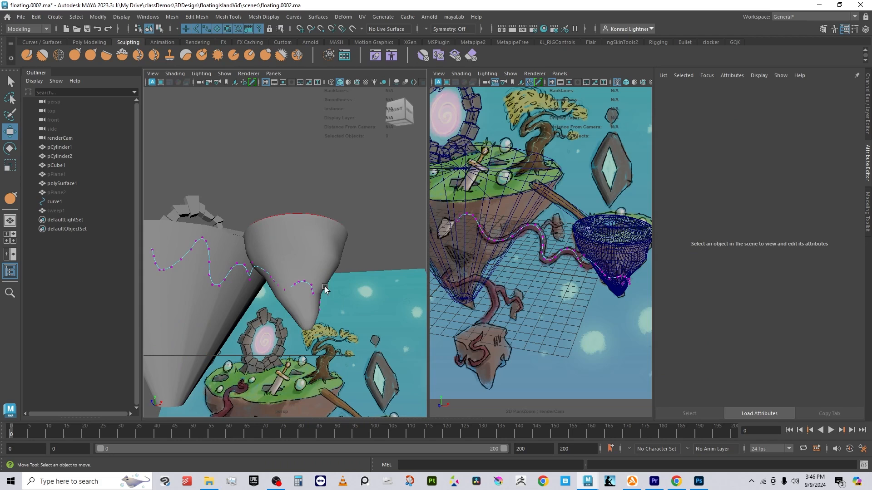
click(314, 294)
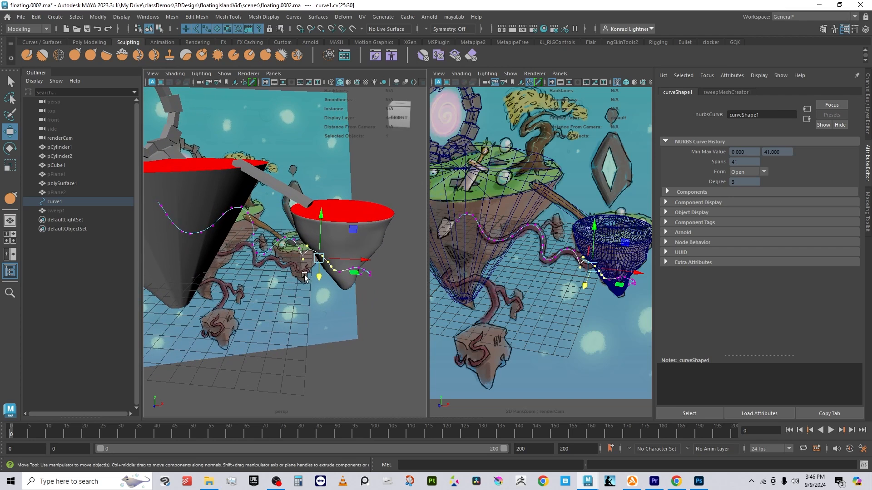
drag(319, 259, 349, 259)
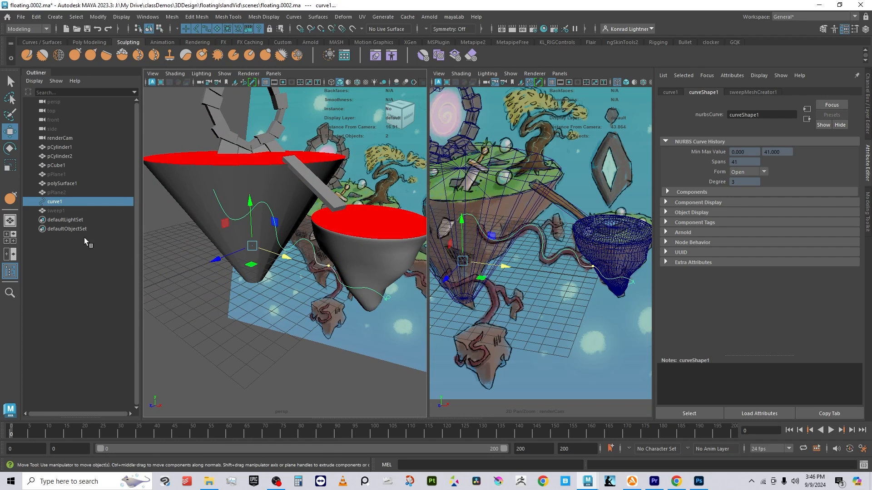
Sweep a tube mesh along curve1, then delete all construction history.
click(57, 211)
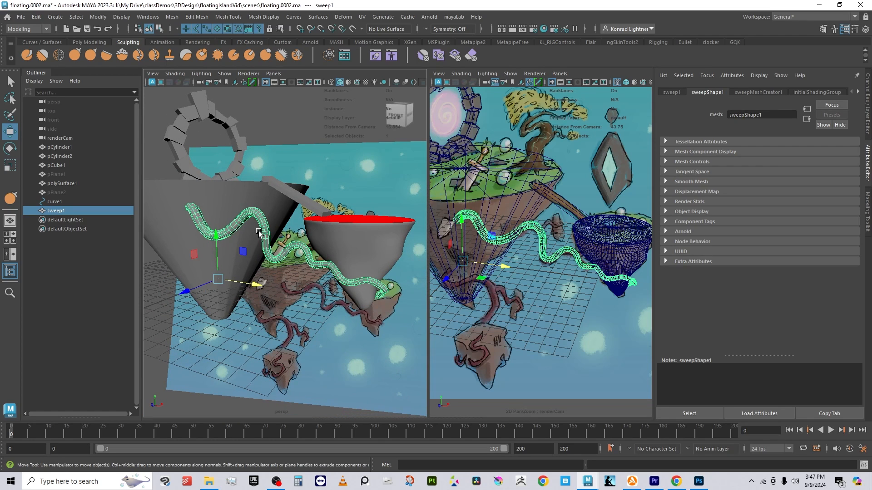
mouse_move(315, 252)
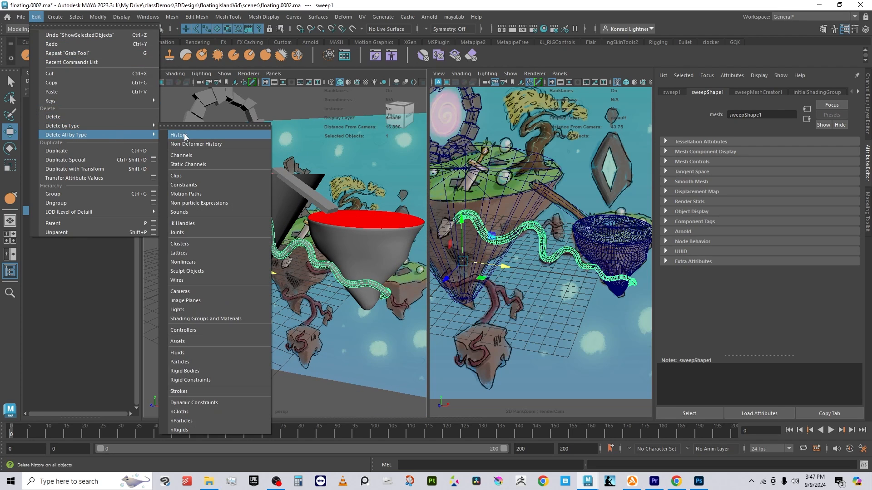
click(178, 134)
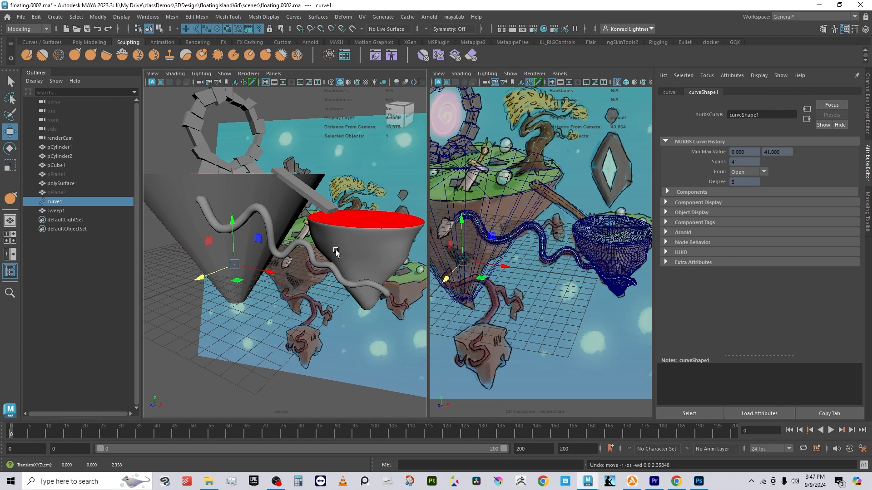
mouse_move(307, 250)
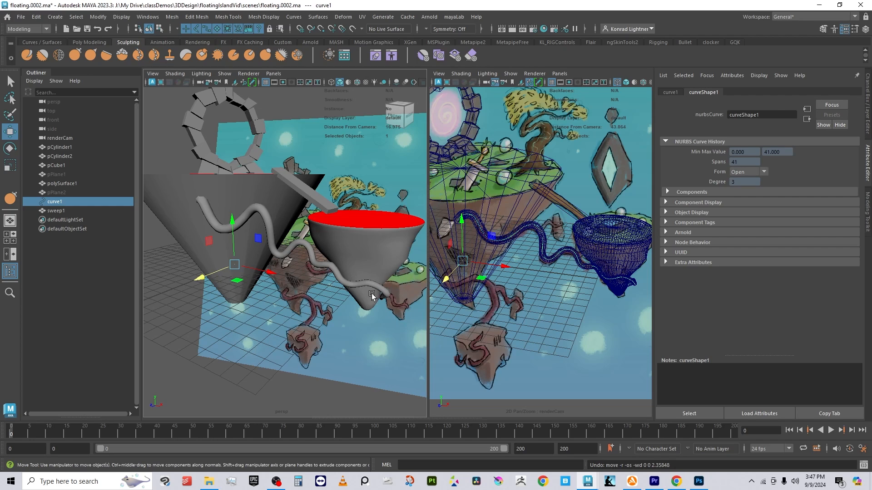
mouse_move(362, 274)
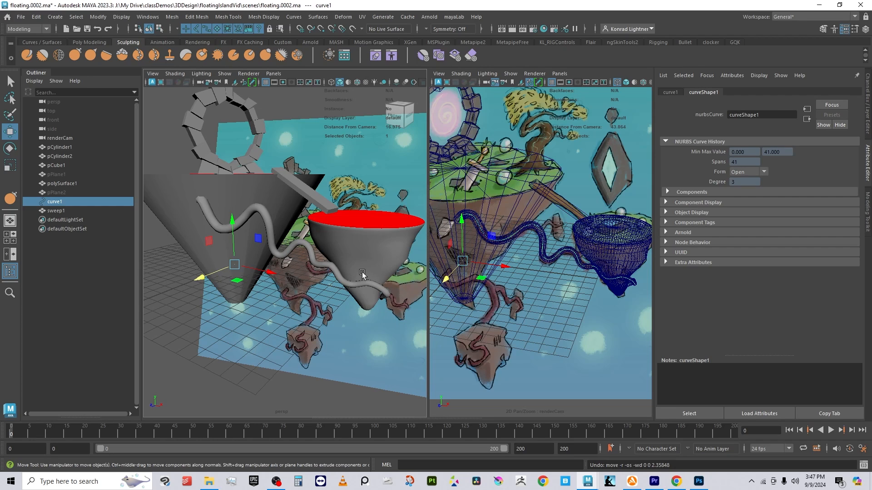